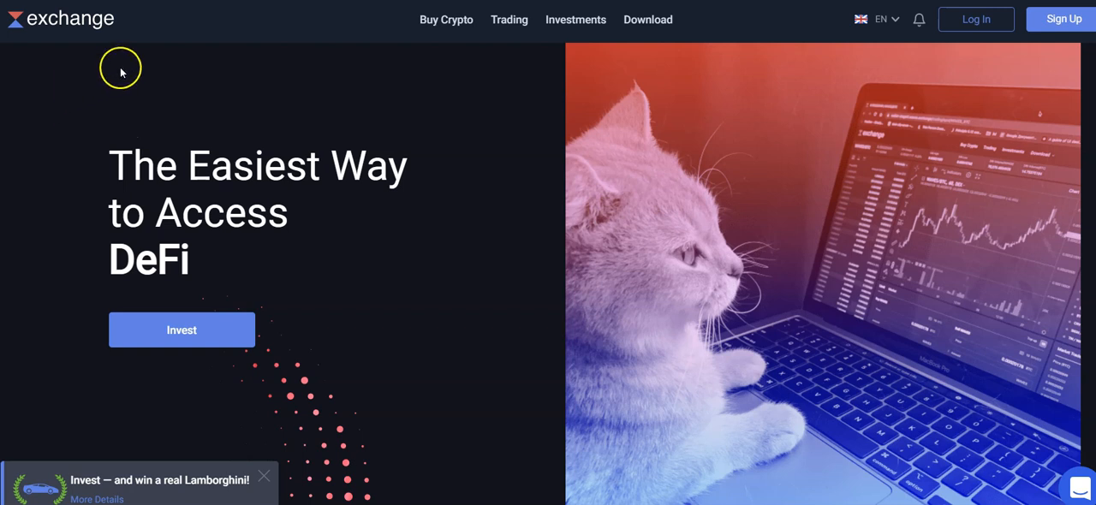
pyautogui.moveTo(164, 54)
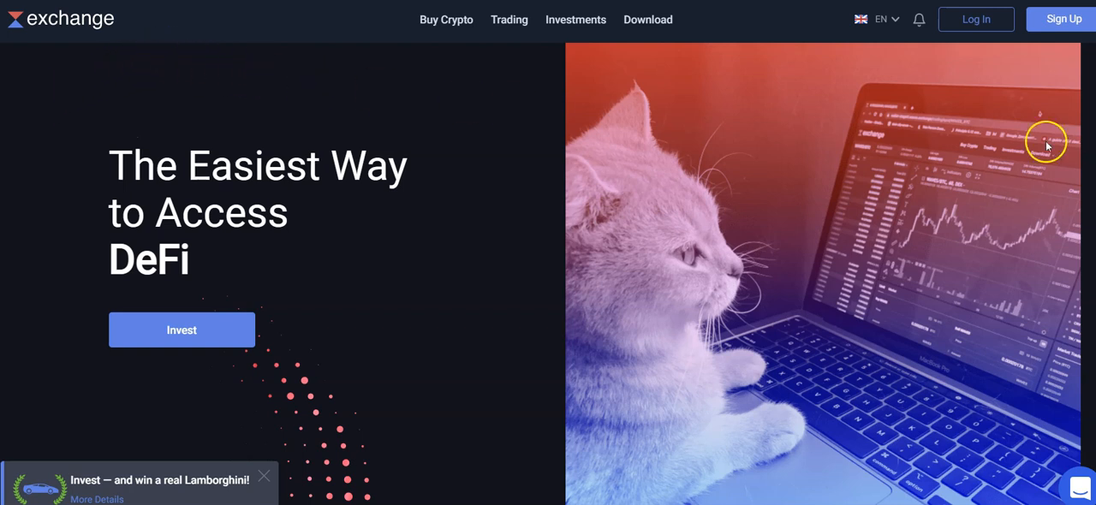
pyautogui.moveTo(1023, 250)
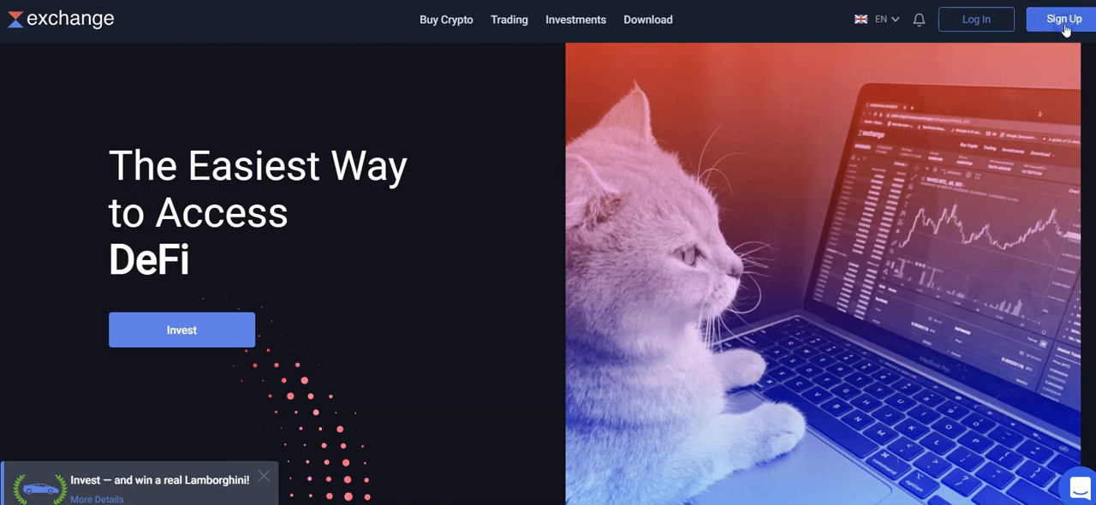
# Step: Go from the Waves Exchange homepage to the Sign Up account creation page
pyautogui.click(1065, 19)
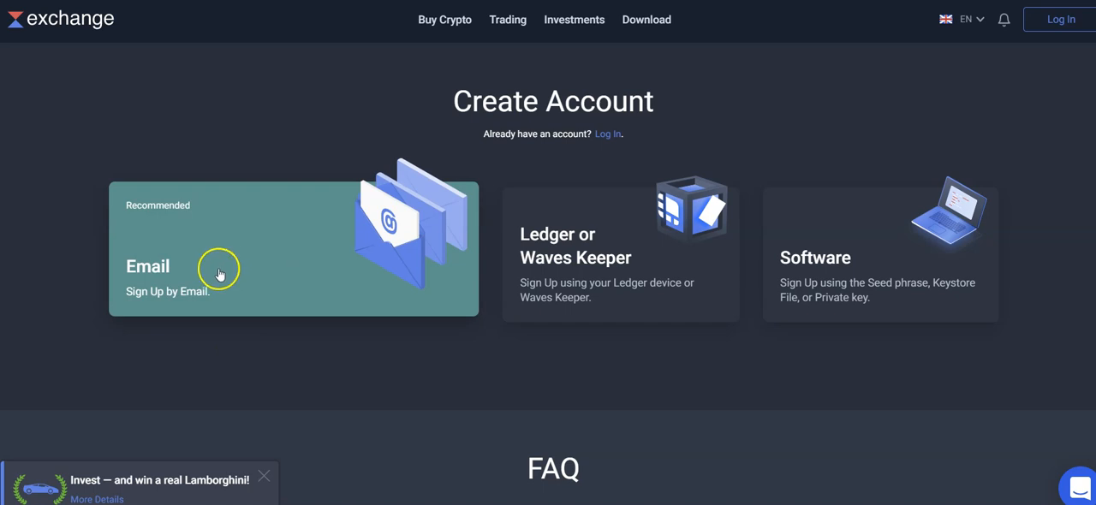
pyautogui.moveTo(271, 257)
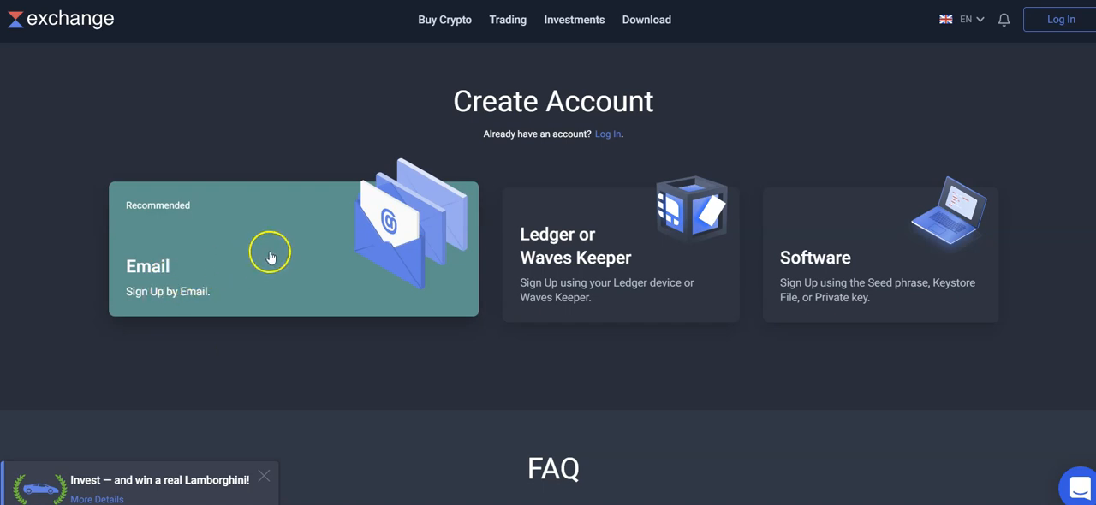
# Step: Choose email sign-up, enter the email and password, set the news opt-in, and accept the terms
pyautogui.click(270, 254)
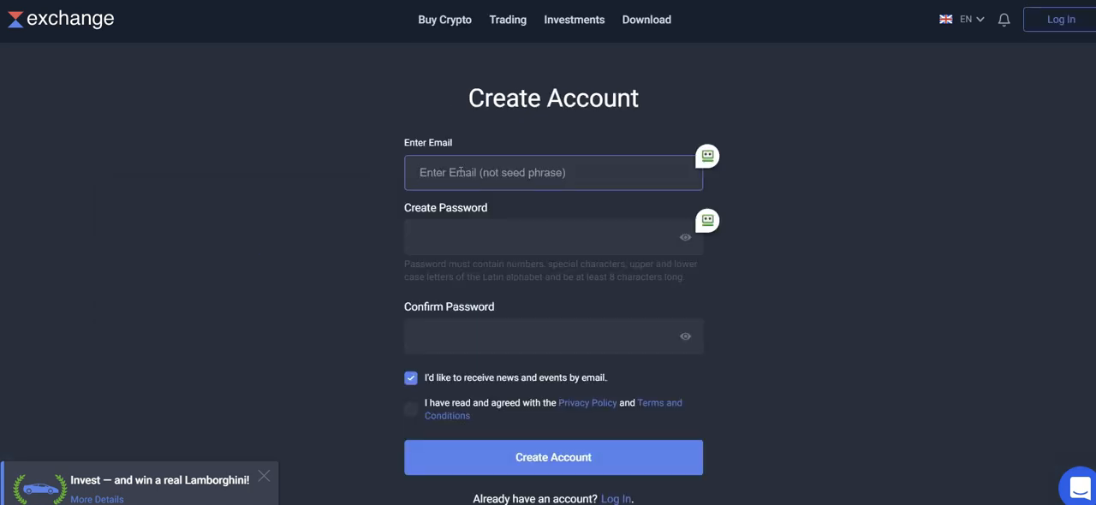
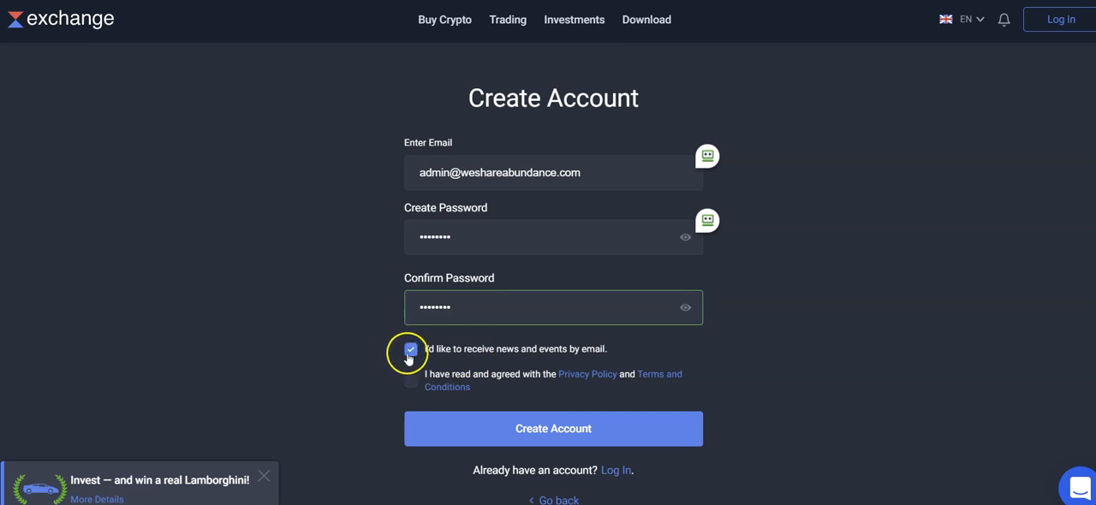
pyautogui.click(411, 349)
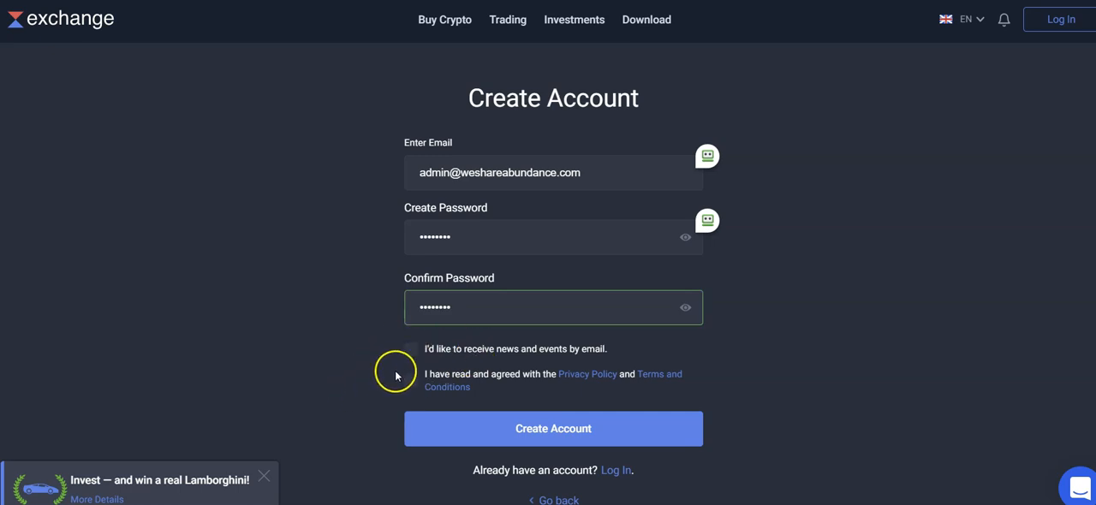
pyautogui.click(410, 348)
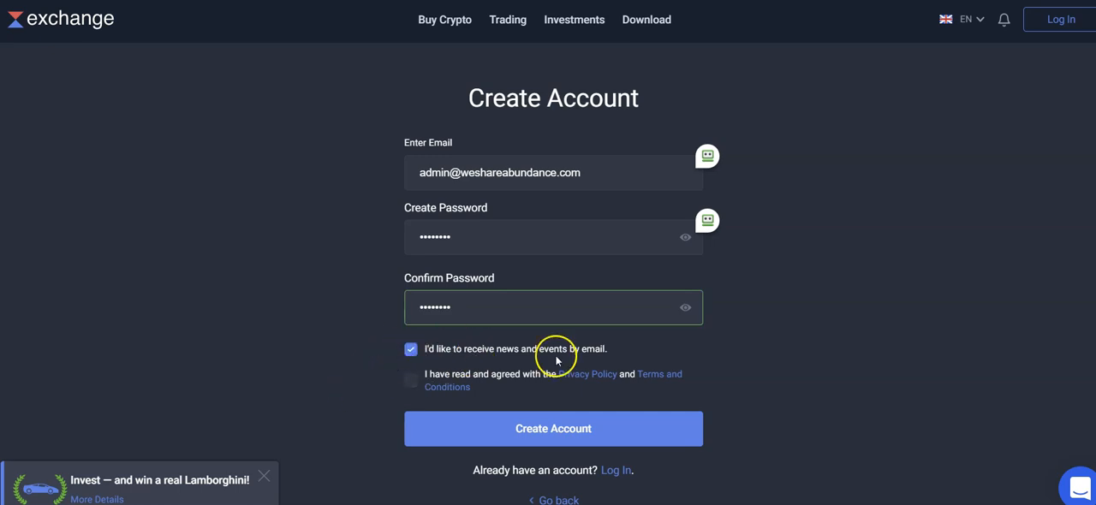
pyautogui.moveTo(227, 242)
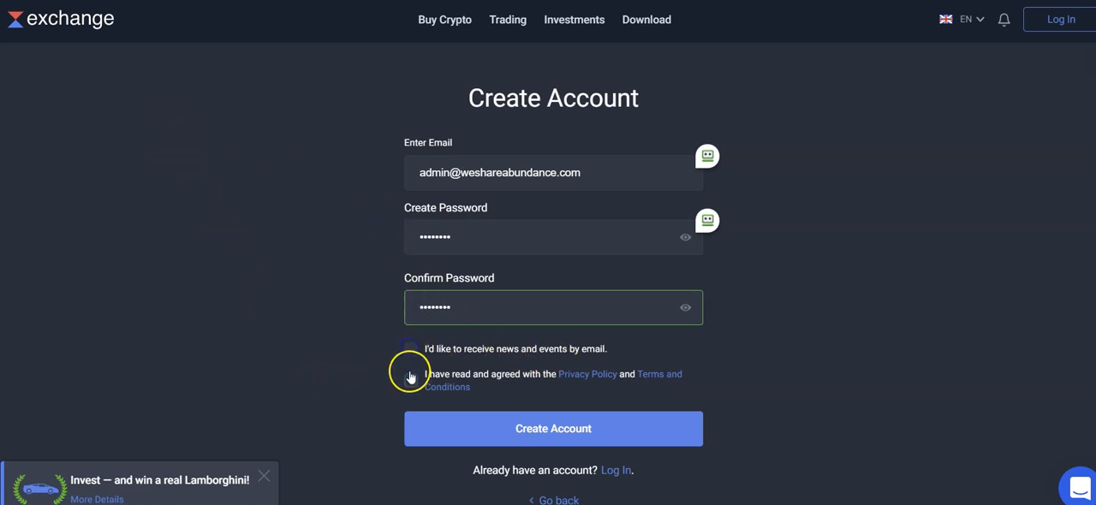
pyautogui.click(410, 380)
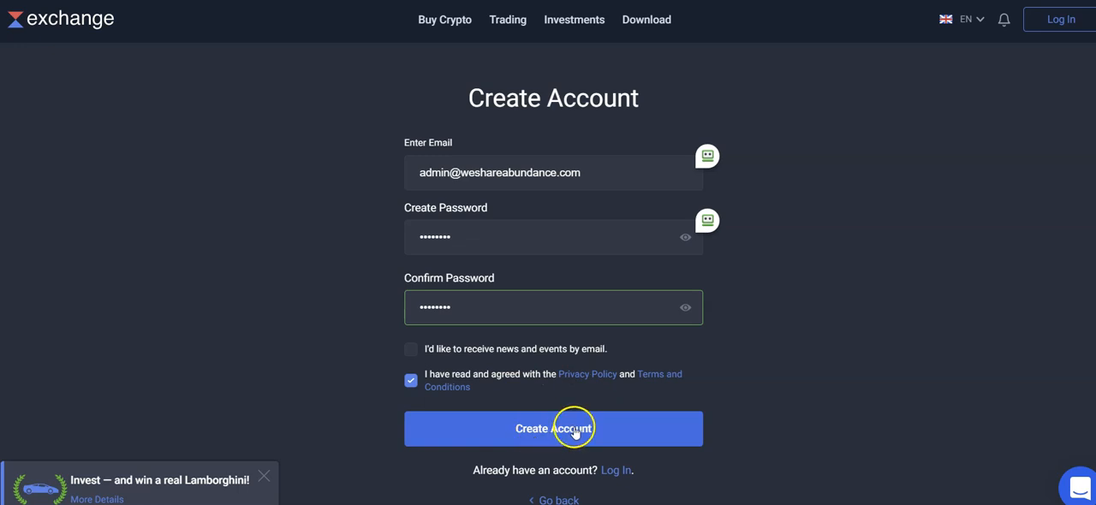
# Step: Submit the Create Account form to reach the 6-digit verification page
pyautogui.click(553, 428)
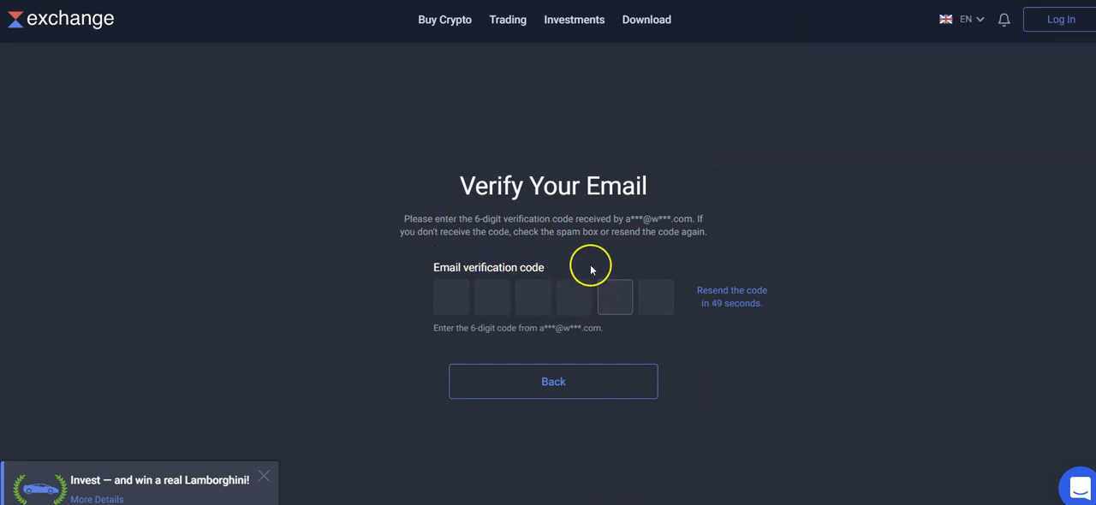
pyautogui.moveTo(586, 355)
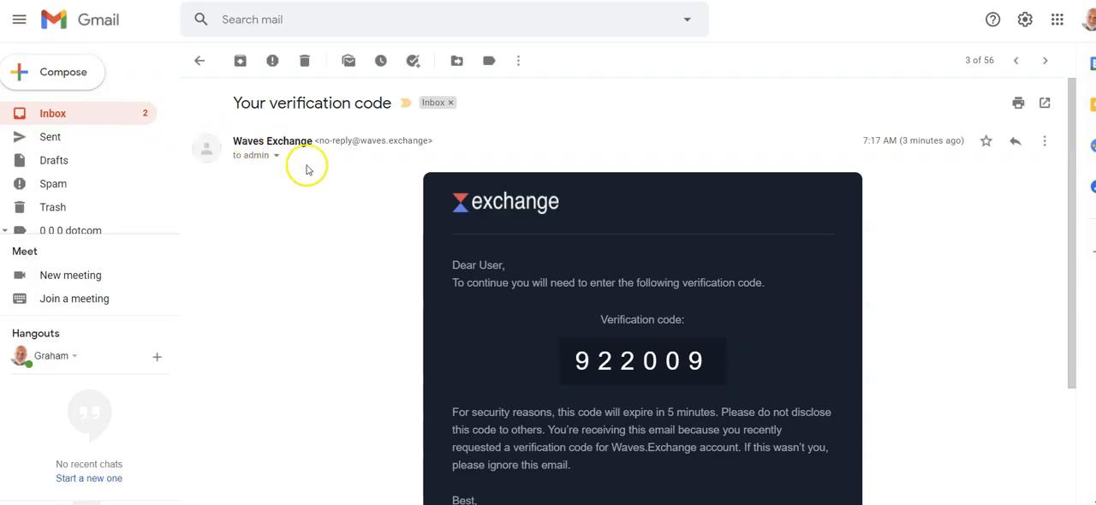
pyautogui.moveTo(561, 327)
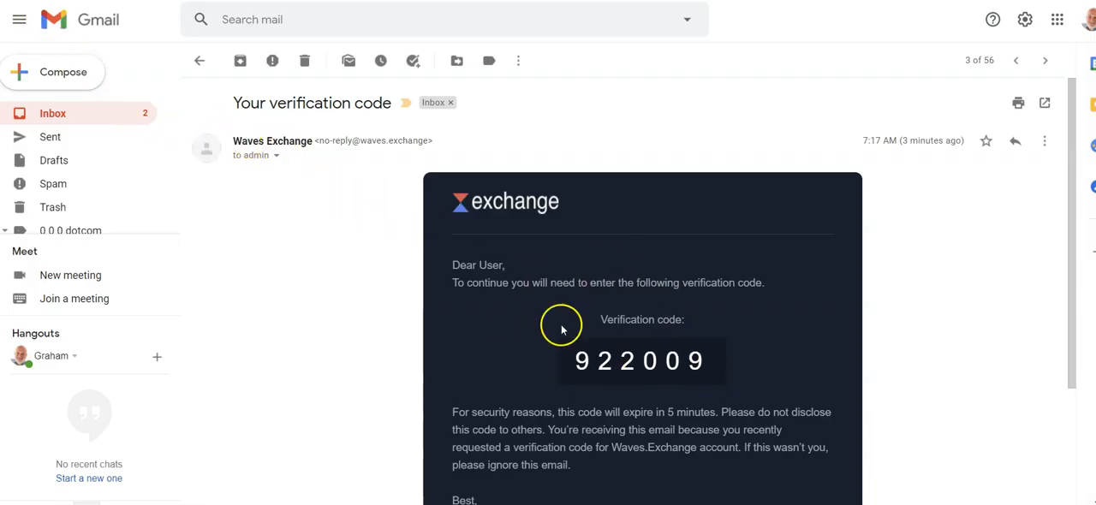
pyautogui.moveTo(590, 360)
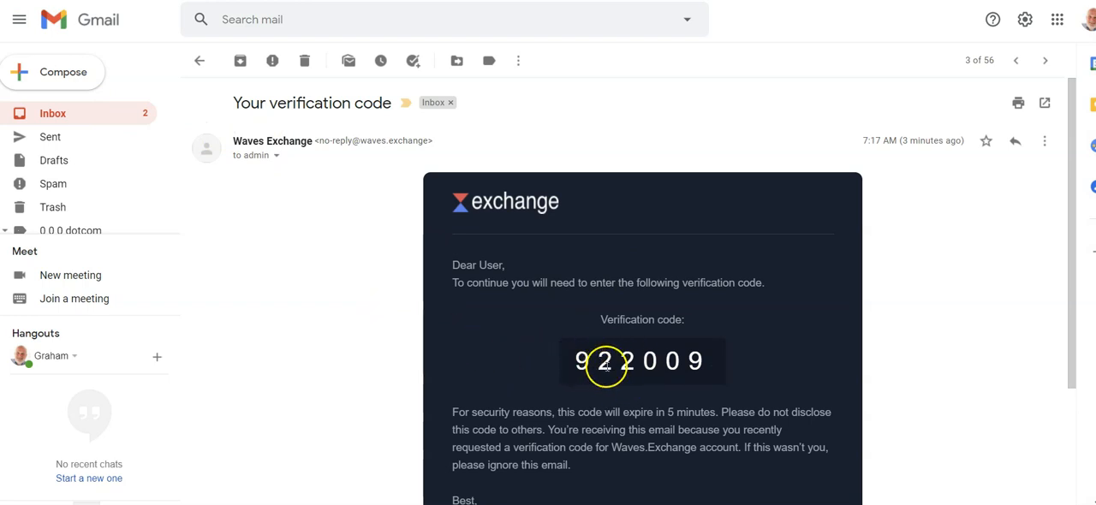
pyautogui.moveTo(730, 289)
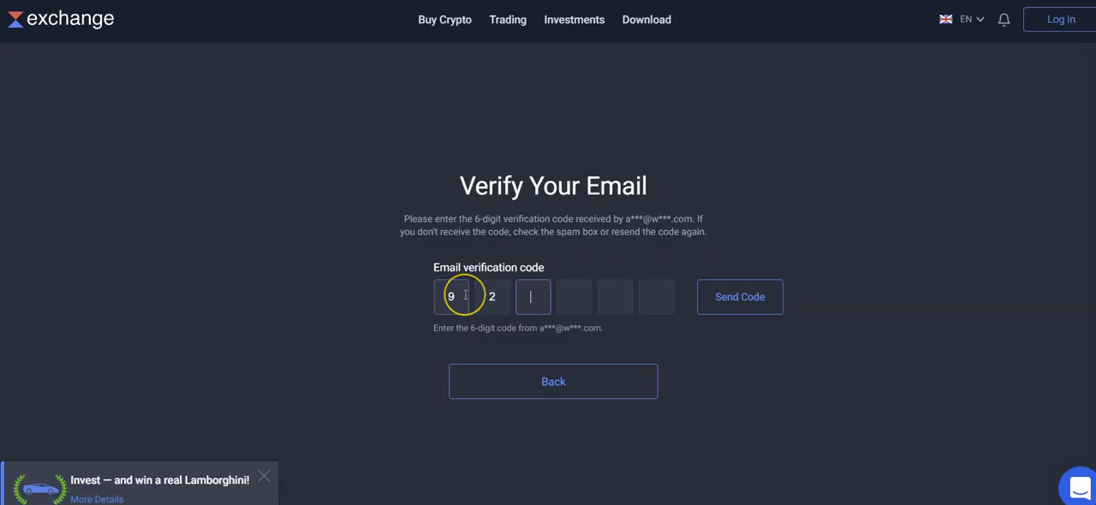
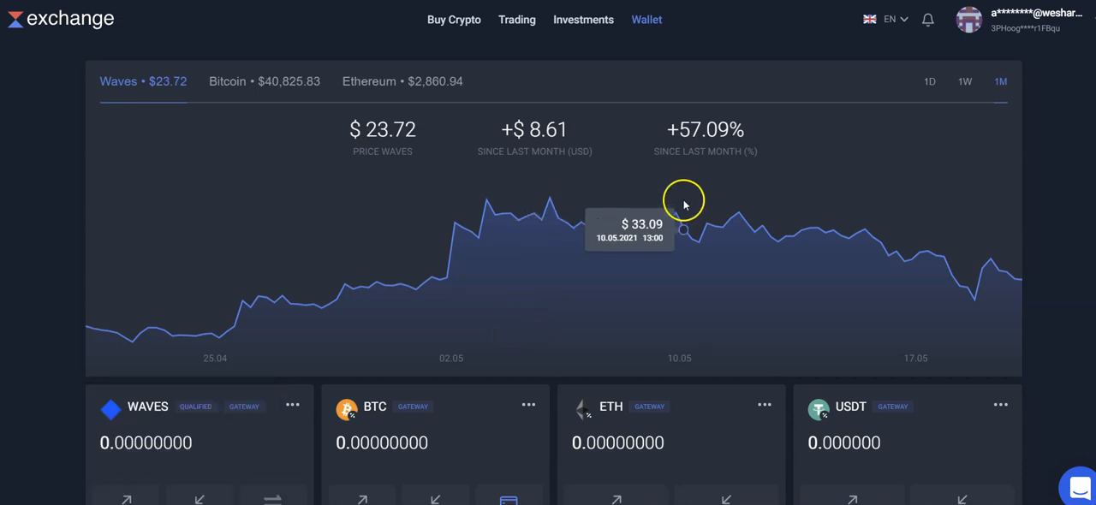
pyautogui.moveTo(952, 167)
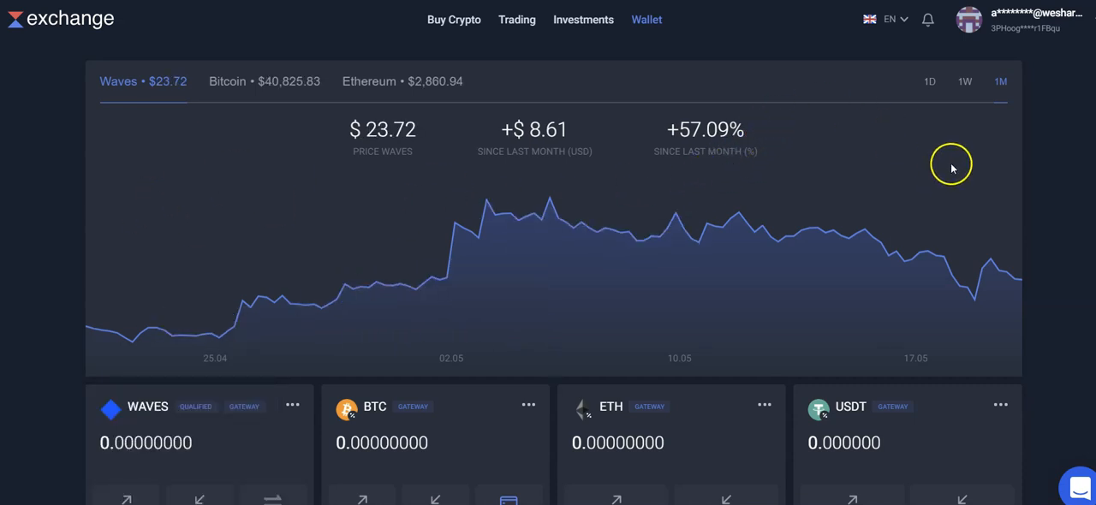
pyautogui.moveTo(635, 120)
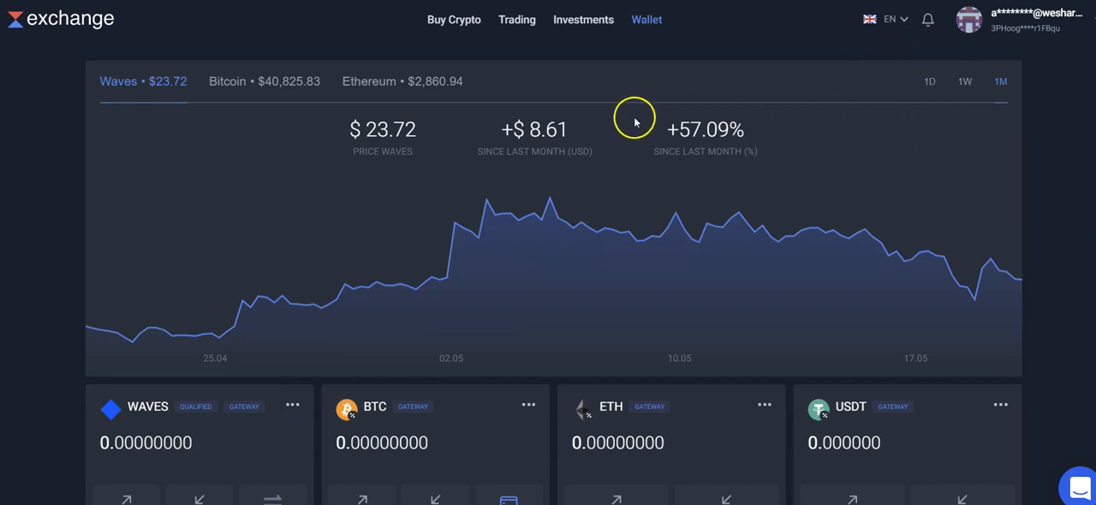
# Step: Scroll down the asset grid and unpin the BAG asset
pyautogui.scroll(-3)
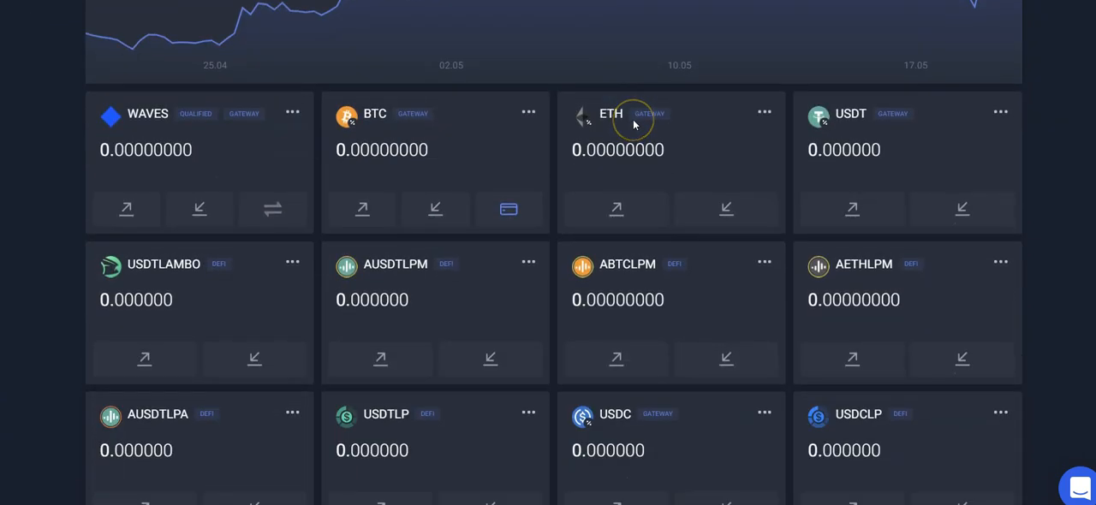
pyautogui.scroll(-3)
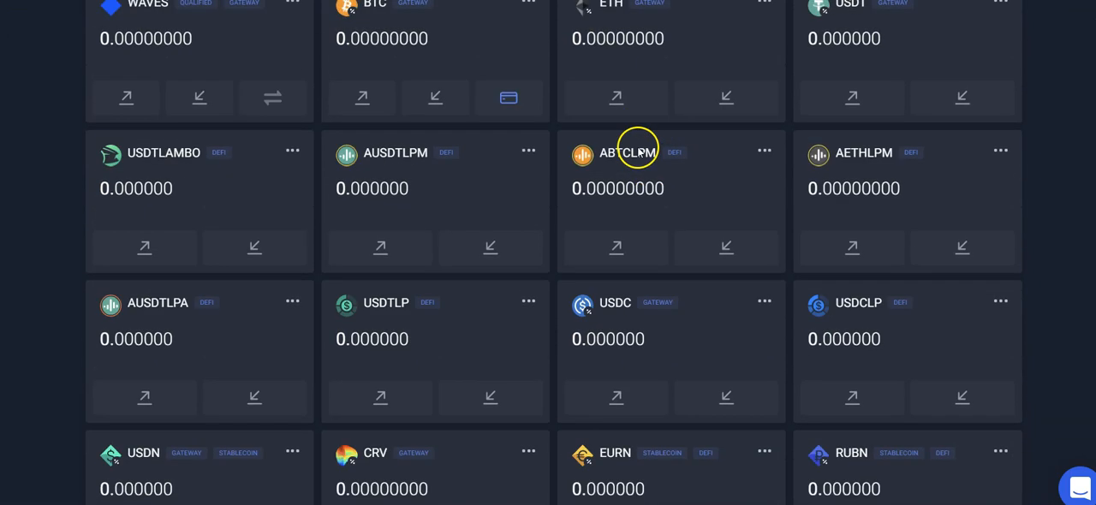
pyautogui.scroll(-3)
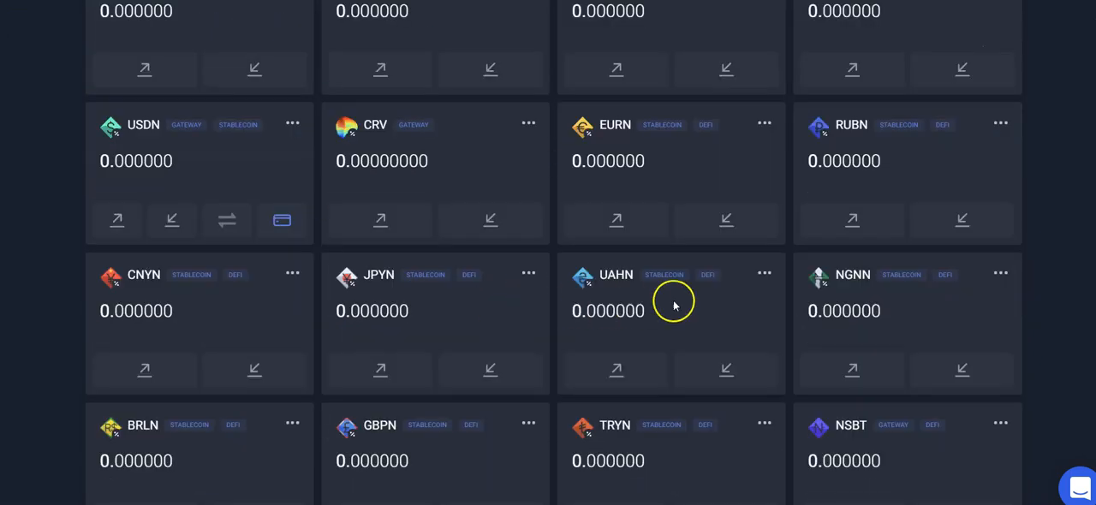
pyautogui.scroll(-3)
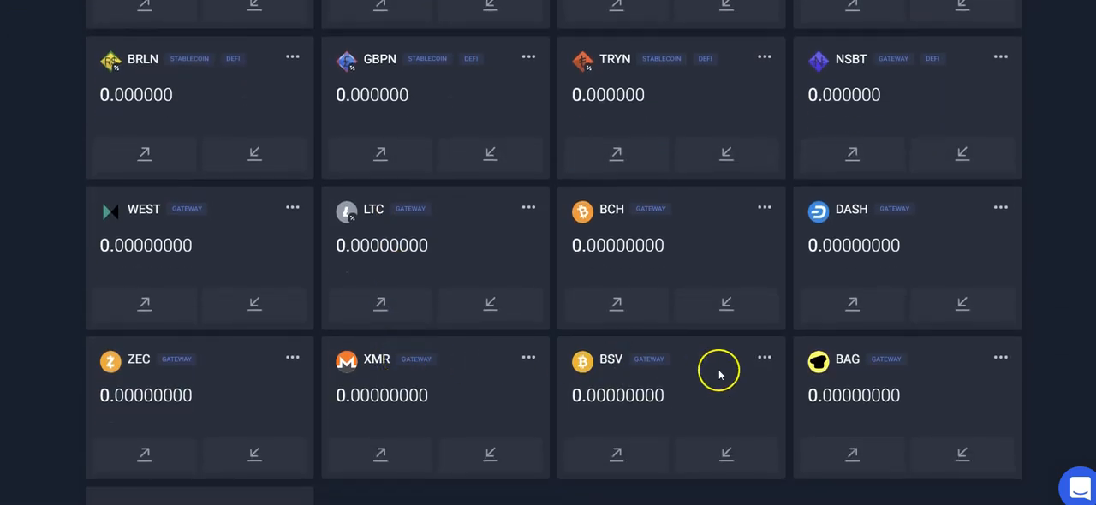
pyautogui.scroll(-3)
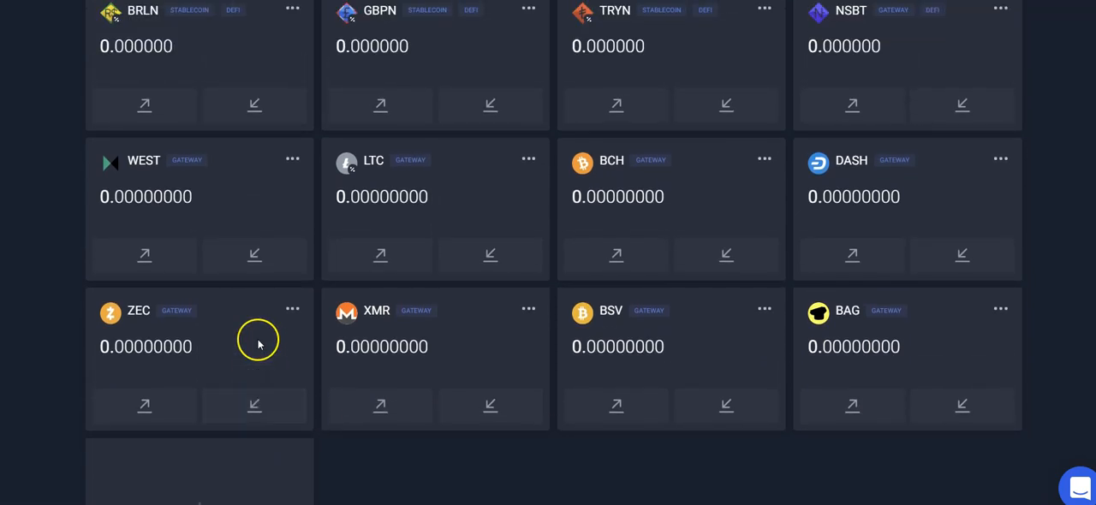
pyautogui.moveTo(972, 329)
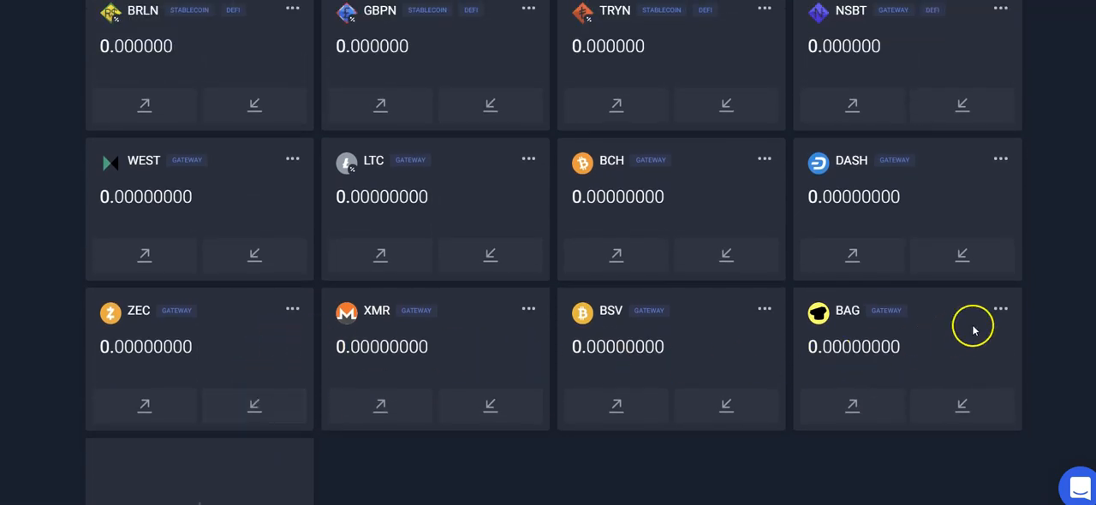
pyautogui.click(1000, 310)
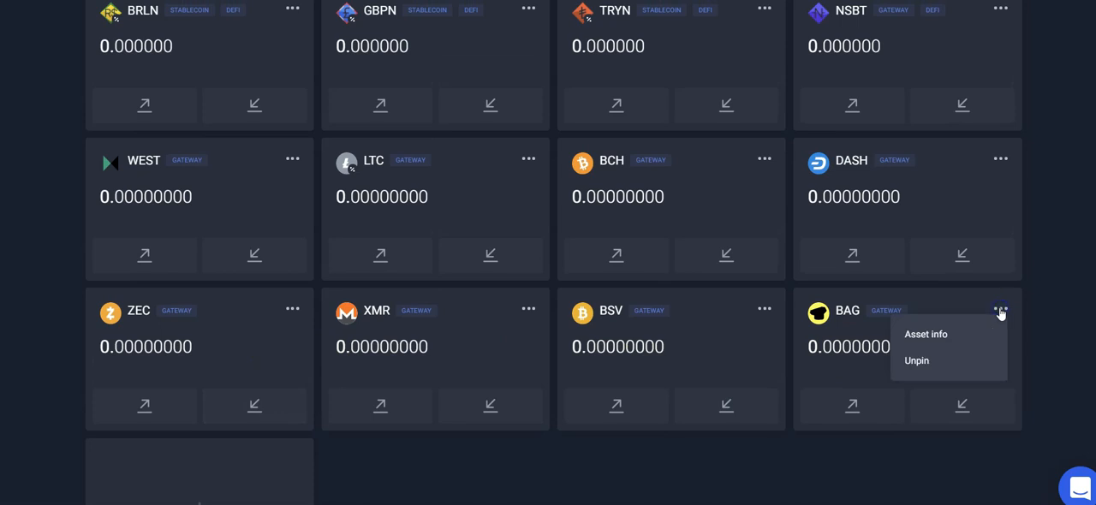
pyautogui.click(916, 360)
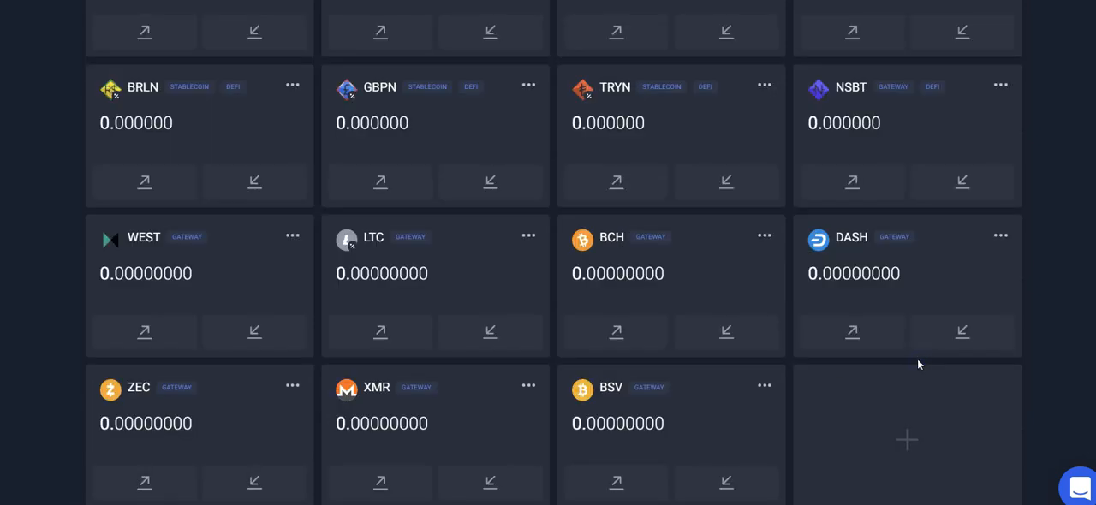
# Step: Unpin the BSV asset so the grid ends at XMR
pyautogui.click(764, 386)
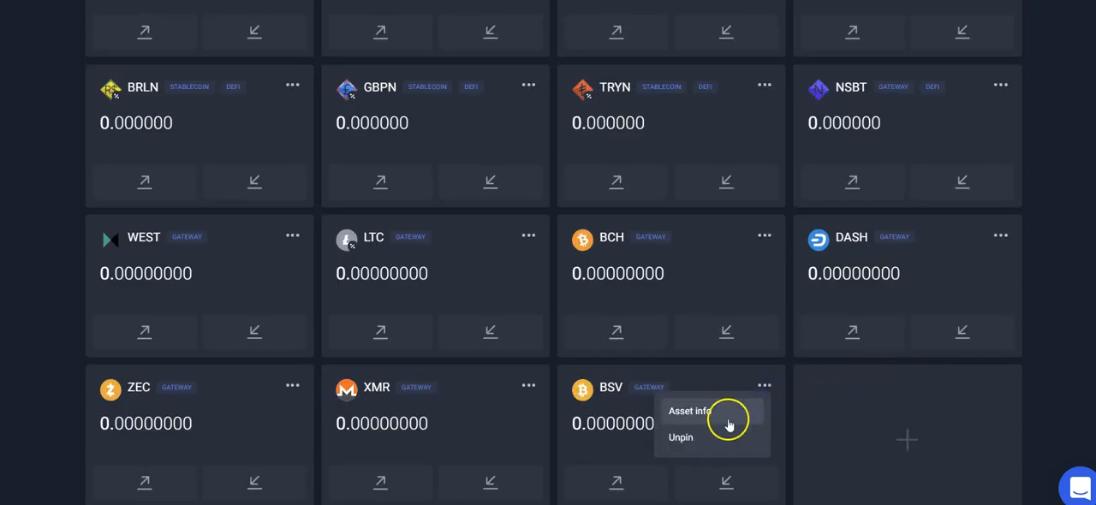
pyautogui.click(680, 437)
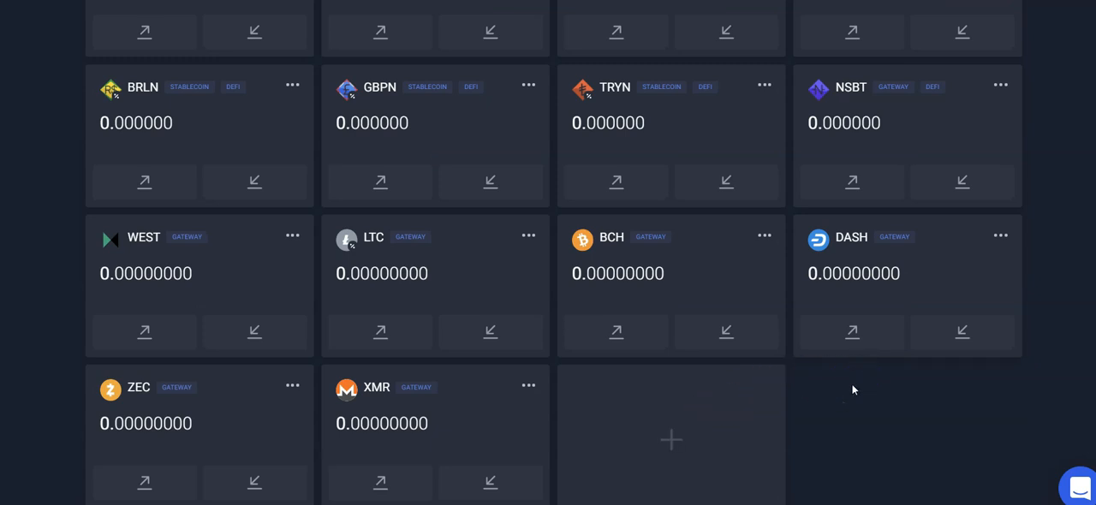
pyautogui.scroll(3)
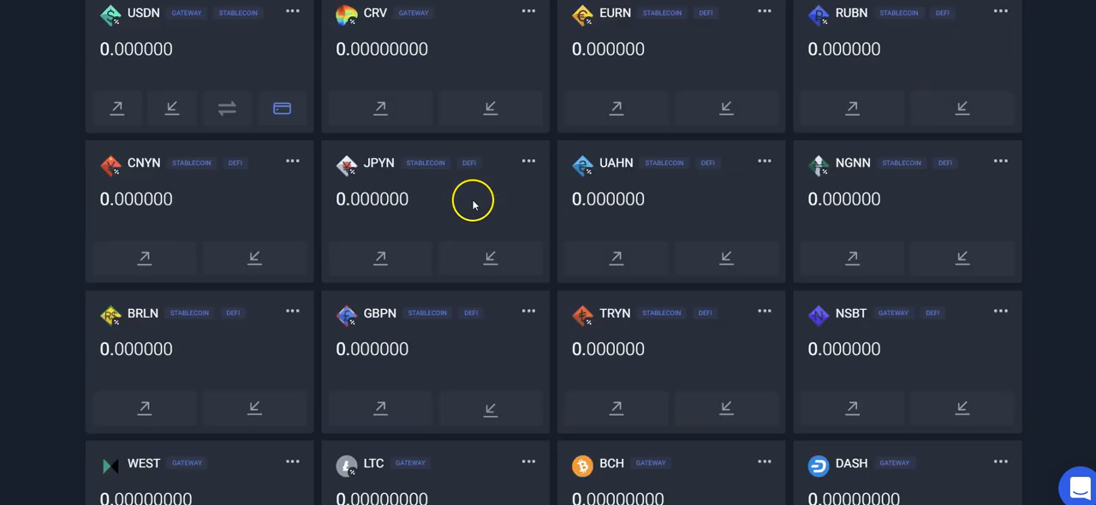
pyautogui.scroll(3)
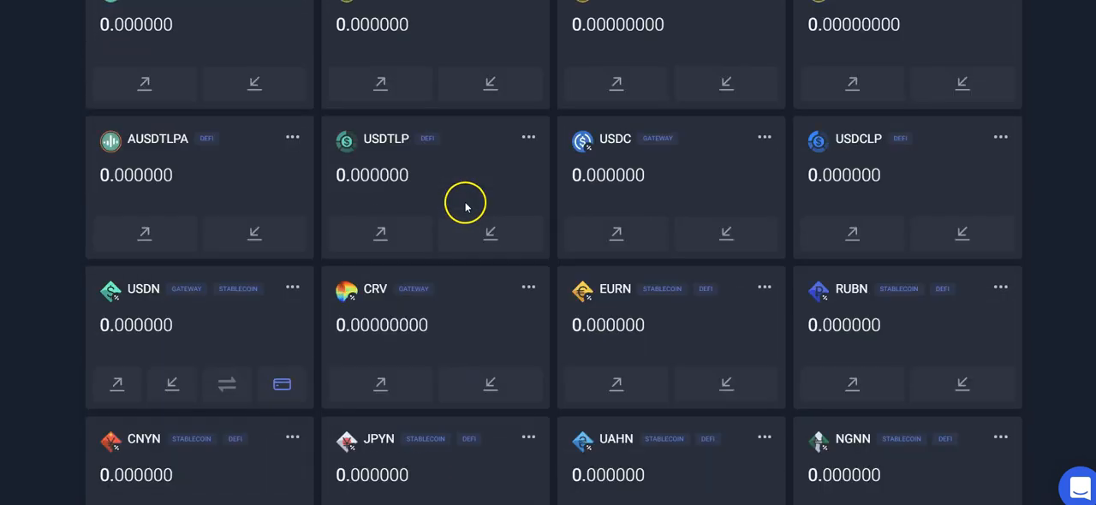
pyautogui.scroll(-3)
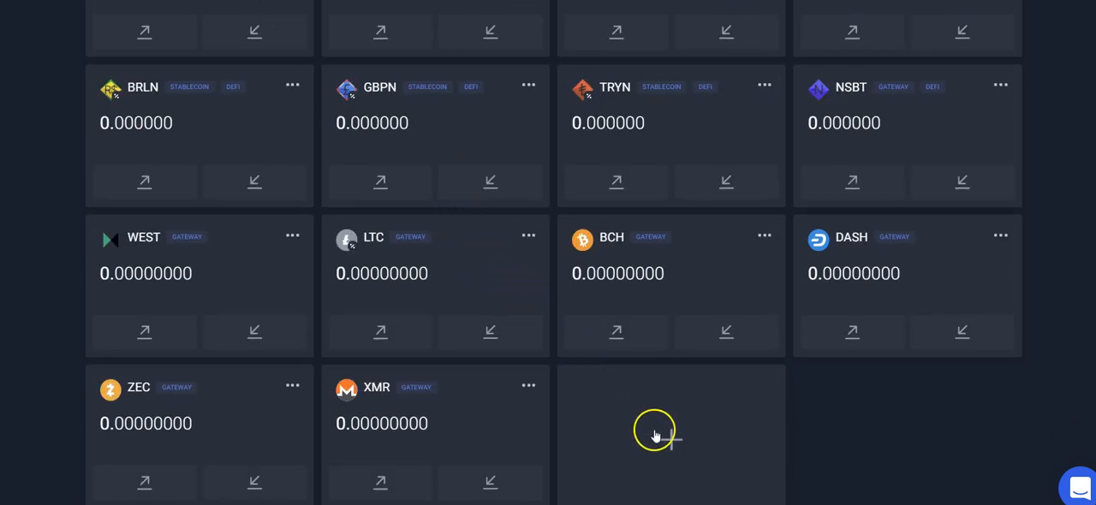
# Step: Search 'wes' in the pin dialog and pin both WESAbundance and WESA
pyautogui.click(655, 432)
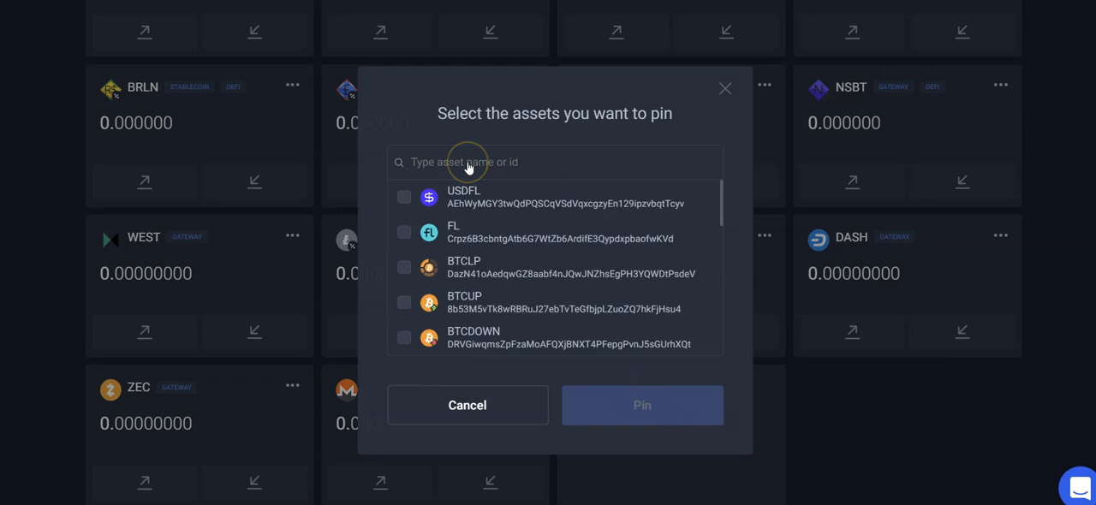
pyautogui.click(467, 162)
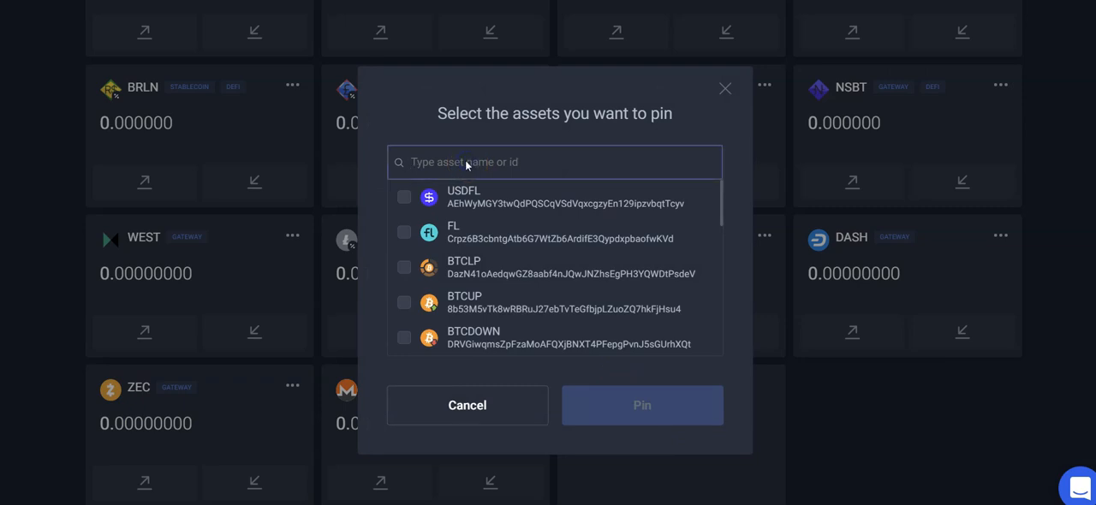
pyautogui.write('wesa')
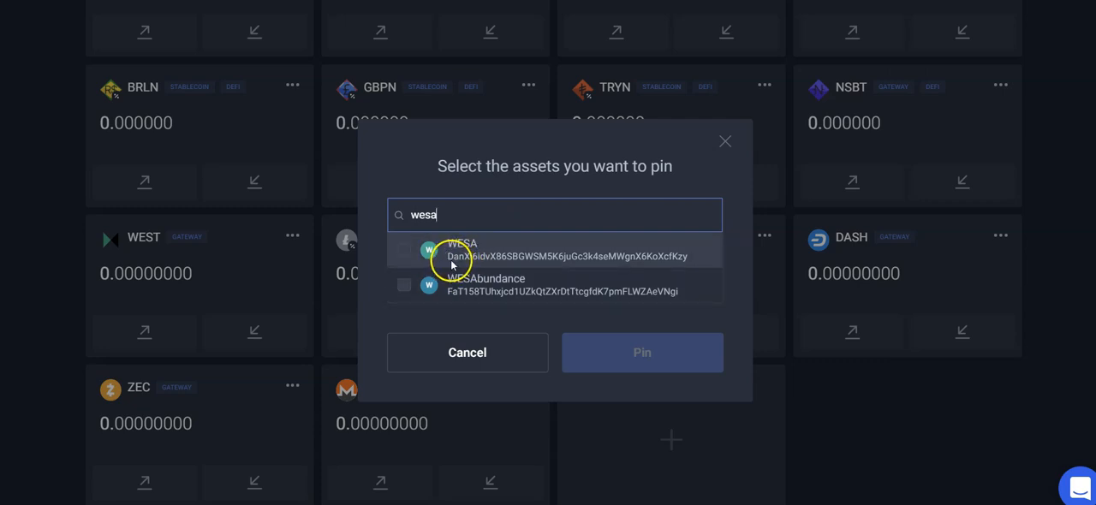
pyautogui.moveTo(458, 291)
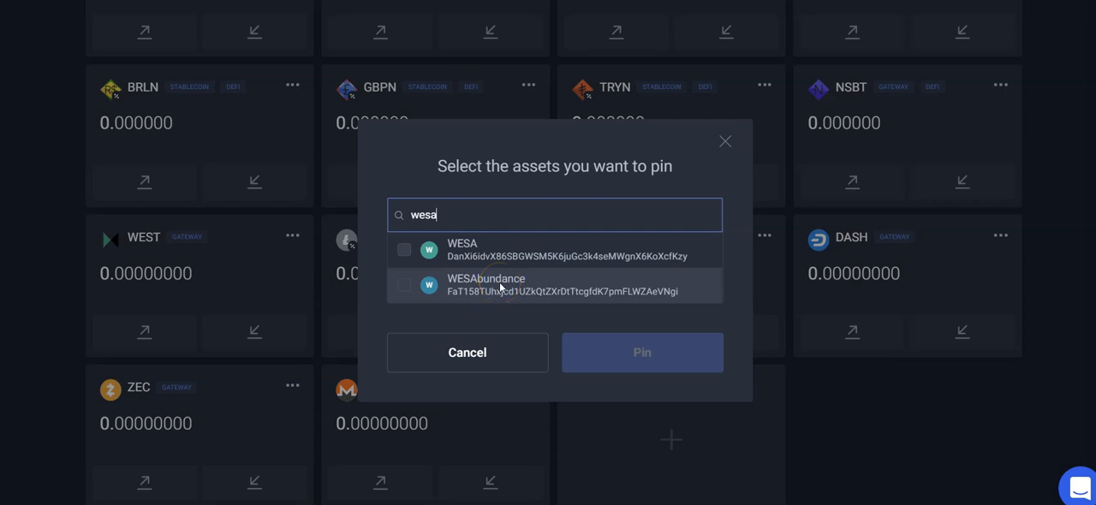
pyautogui.click(642, 353)
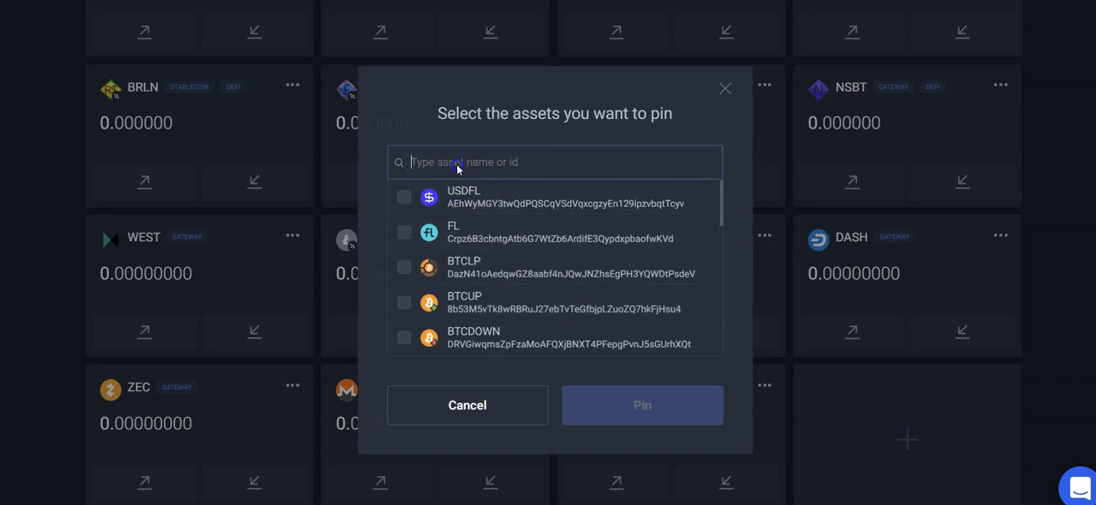
pyautogui.write('wesa')
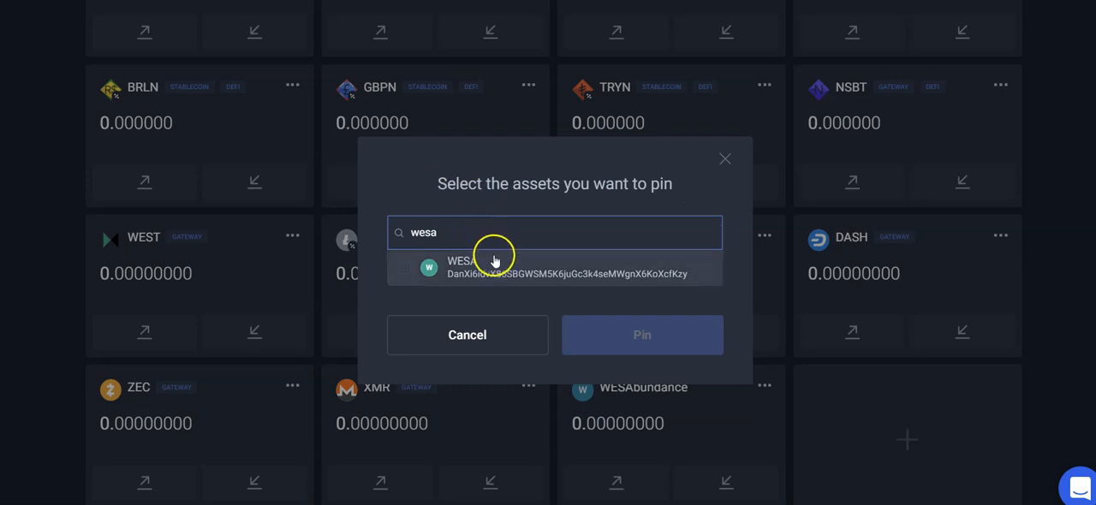
pyautogui.click(404, 268)
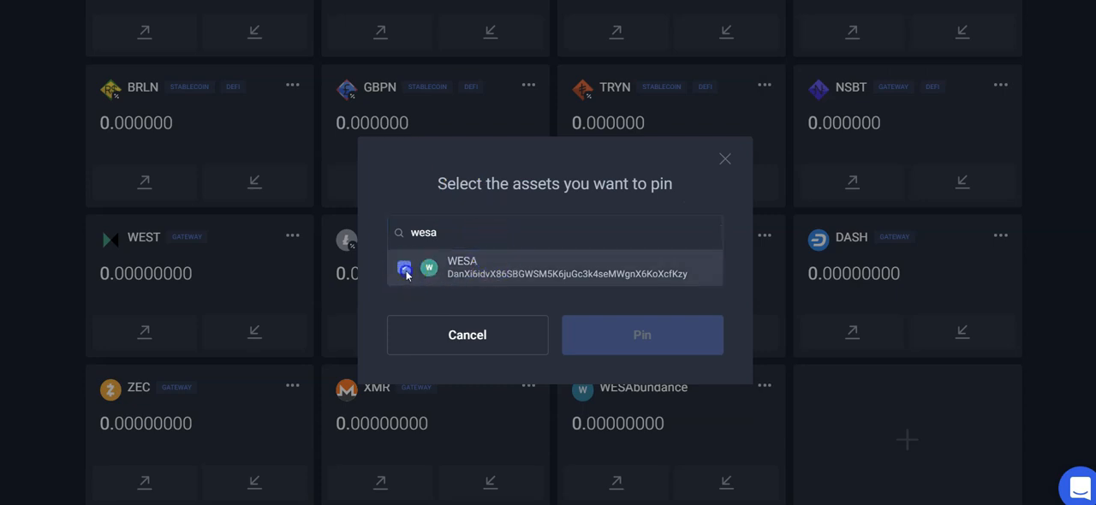
pyautogui.click(641, 335)
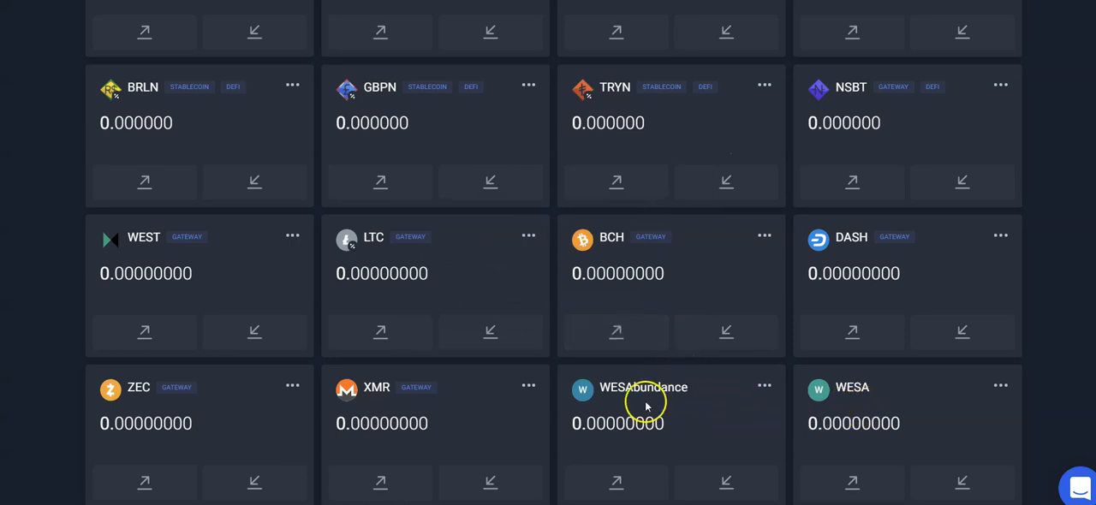
pyautogui.moveTo(371, 151)
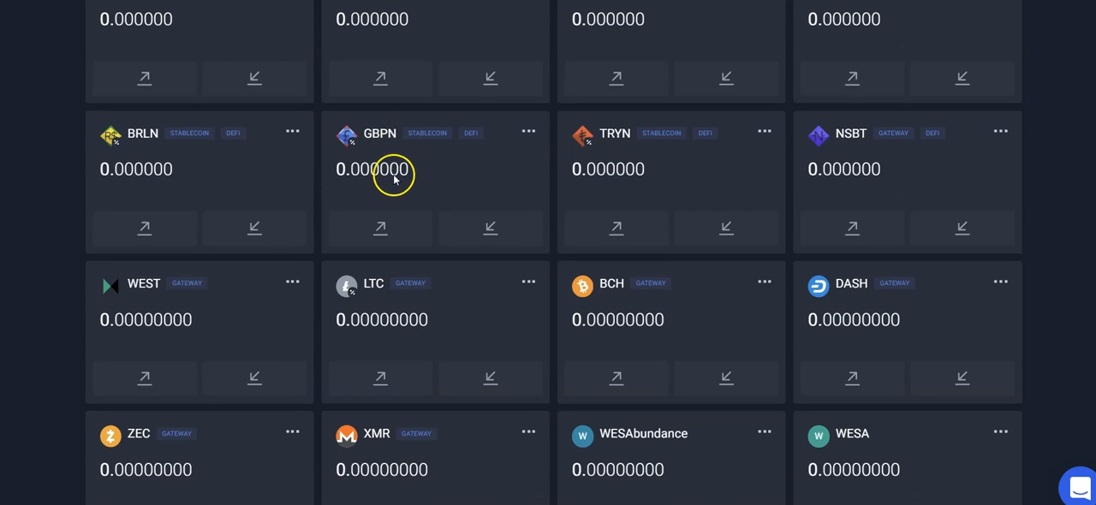
pyautogui.scroll(-3)
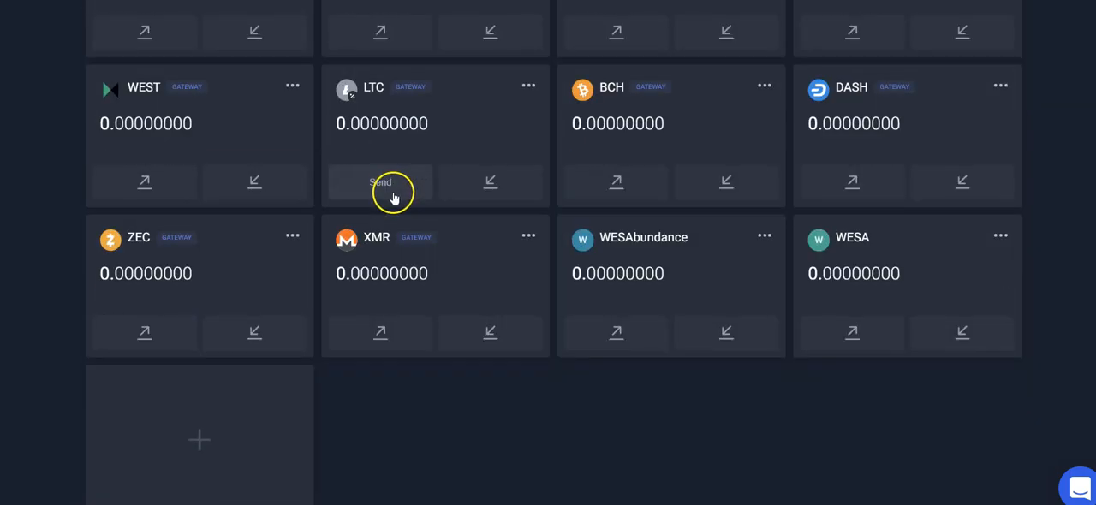
pyautogui.moveTo(726, 333)
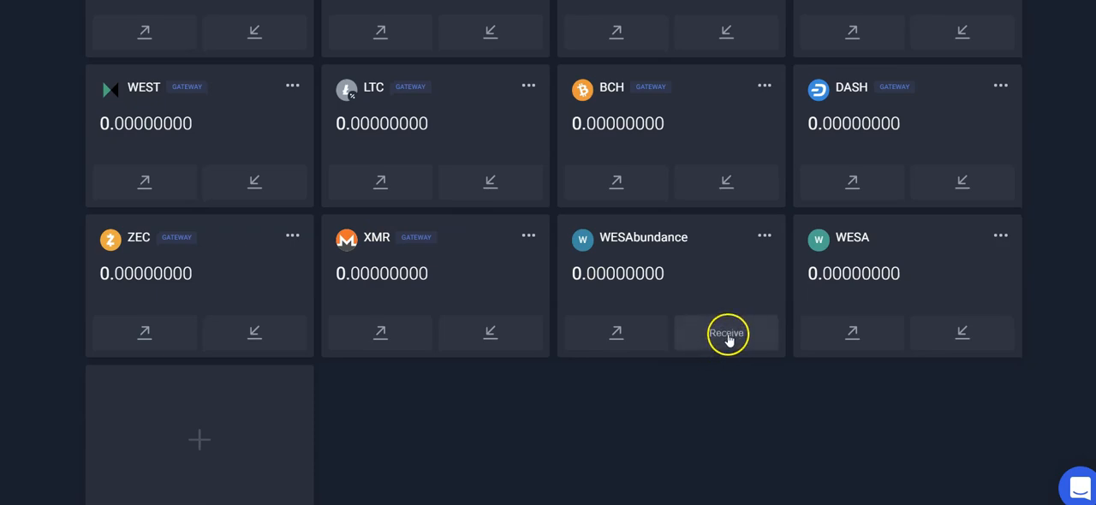
# Step: Show the WESAbundance receive address, copy it, and close the Receive window
pyautogui.click(727, 333)
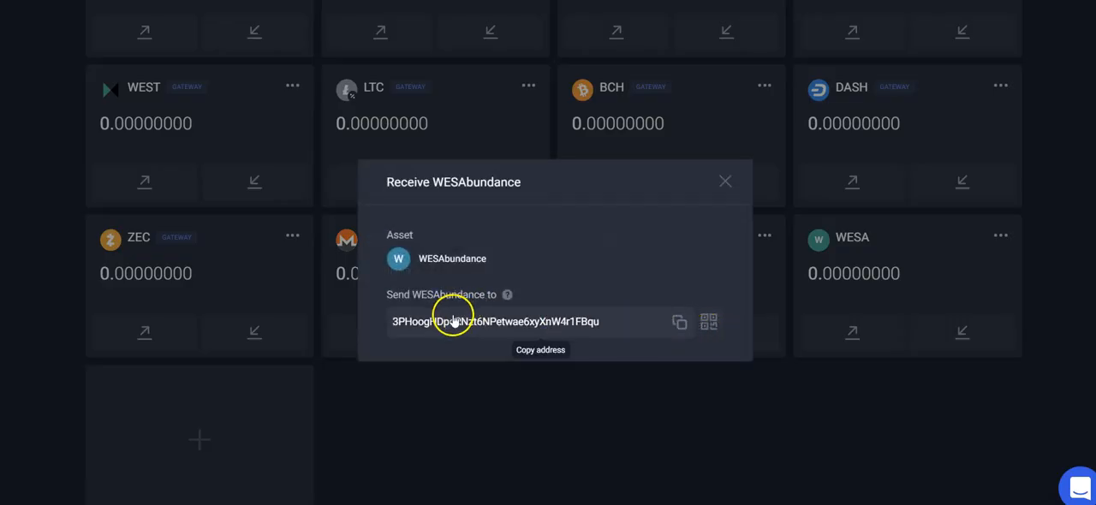
pyautogui.moveTo(558, 328)
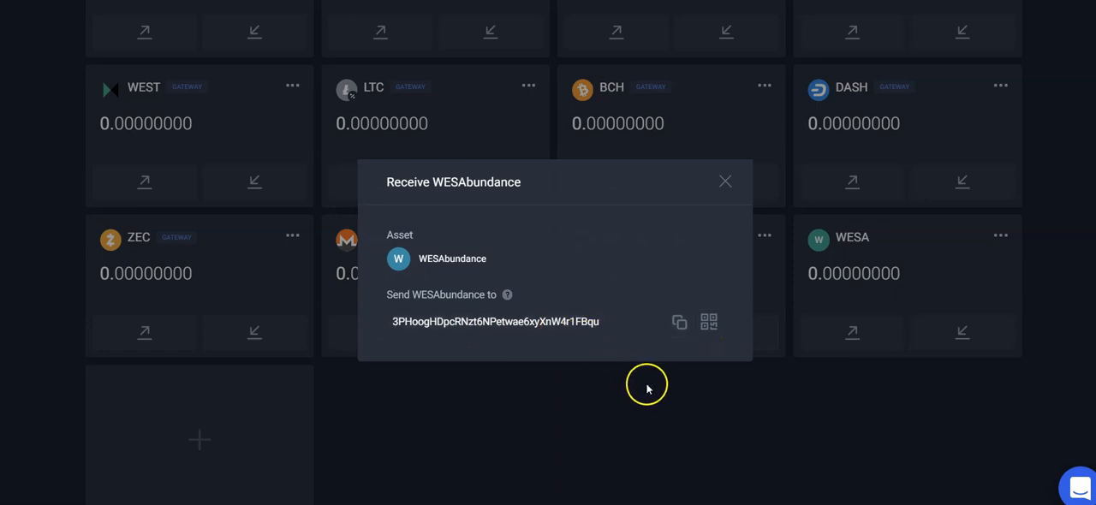
pyautogui.moveTo(655, 397)
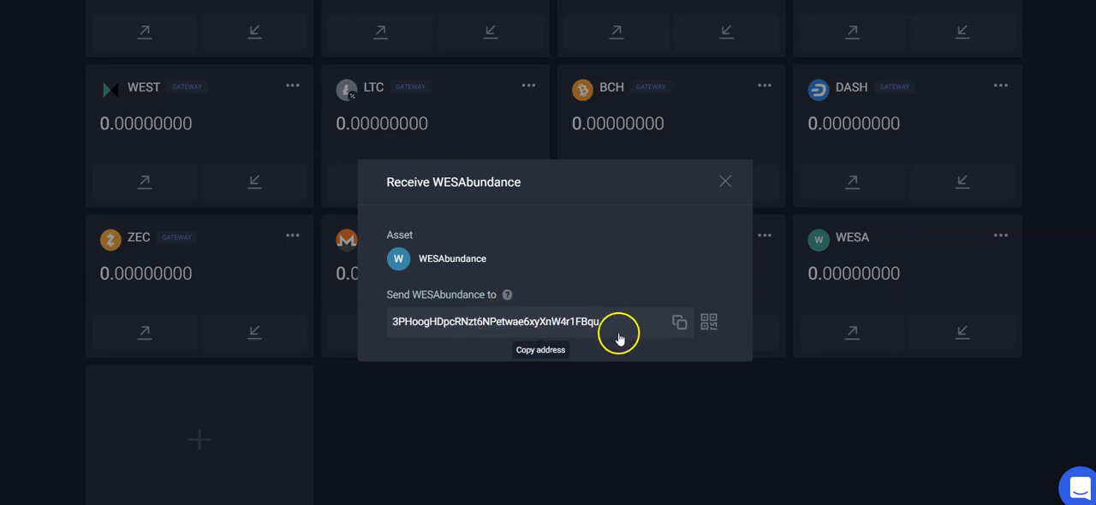
pyautogui.click(676, 322)
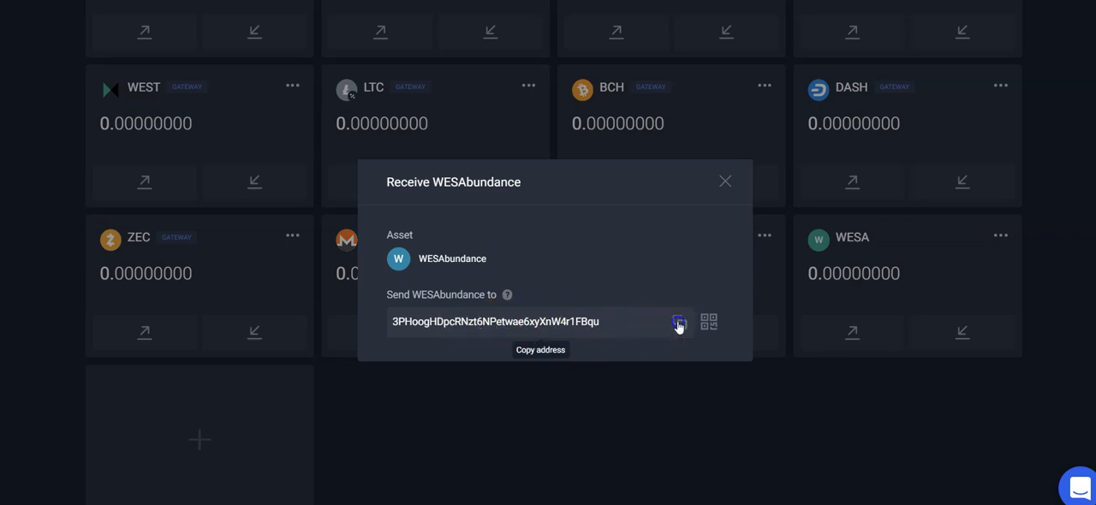
pyautogui.click(677, 321)
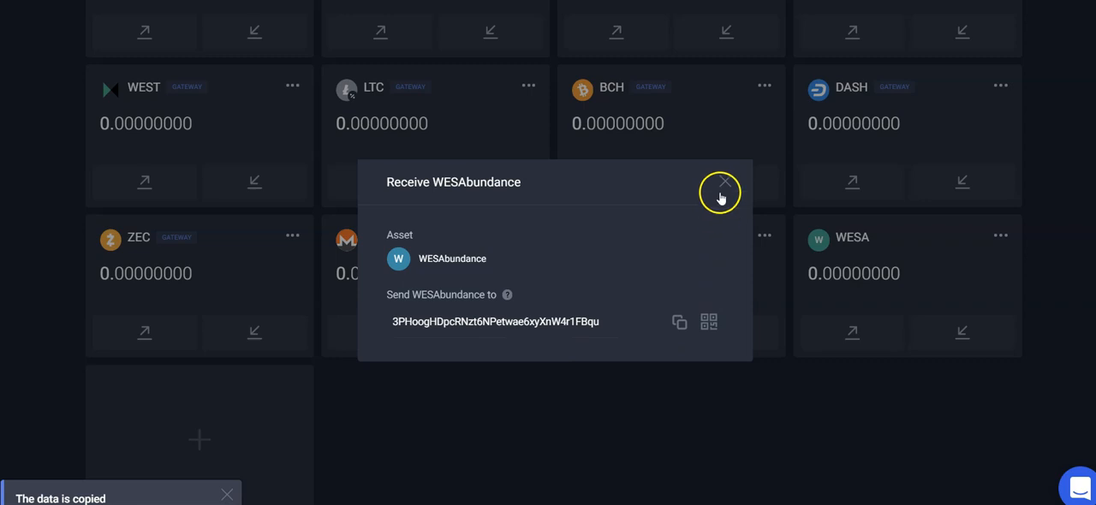
pyautogui.click(720, 182)
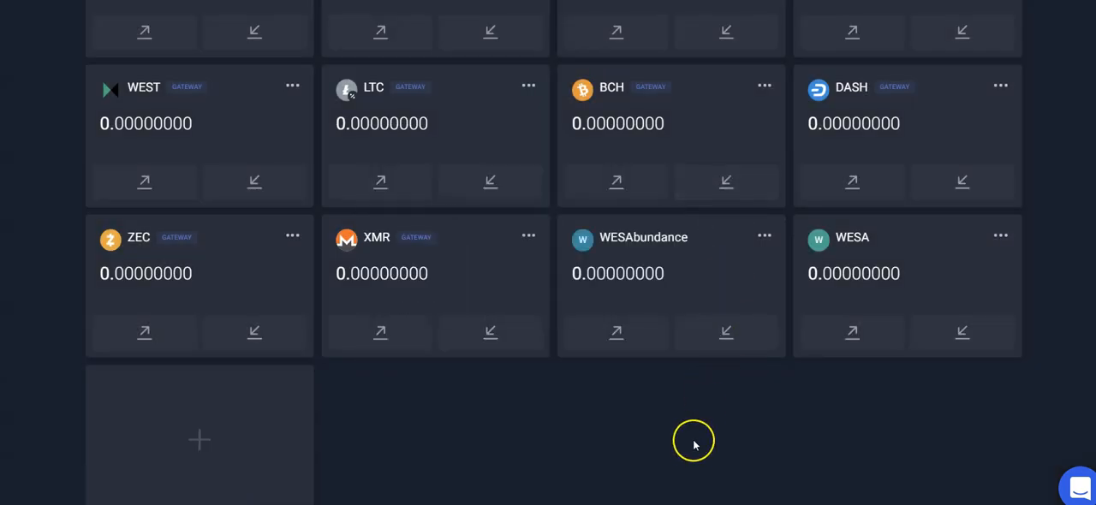
pyautogui.moveTo(694, 451)
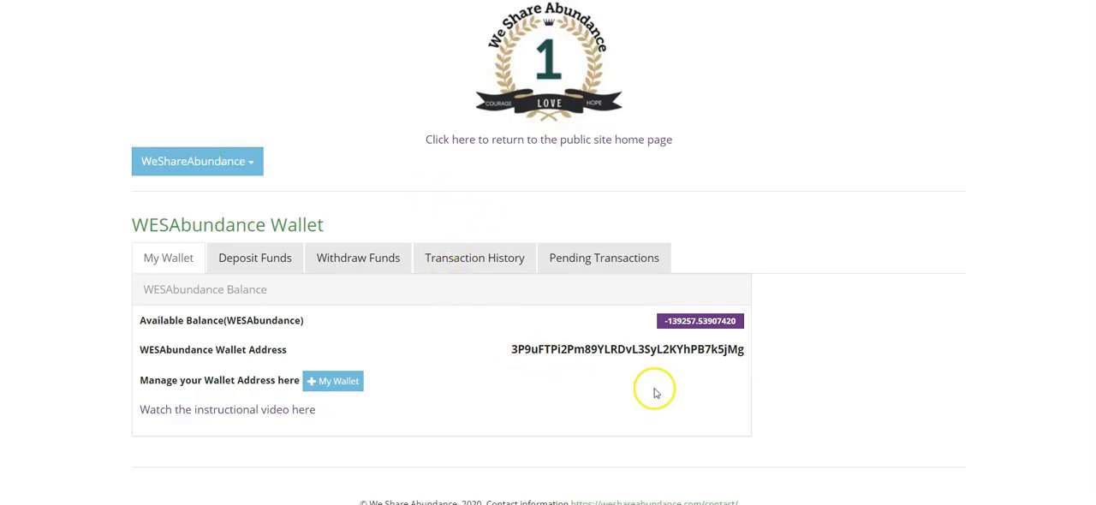
pyautogui.moveTo(511, 358)
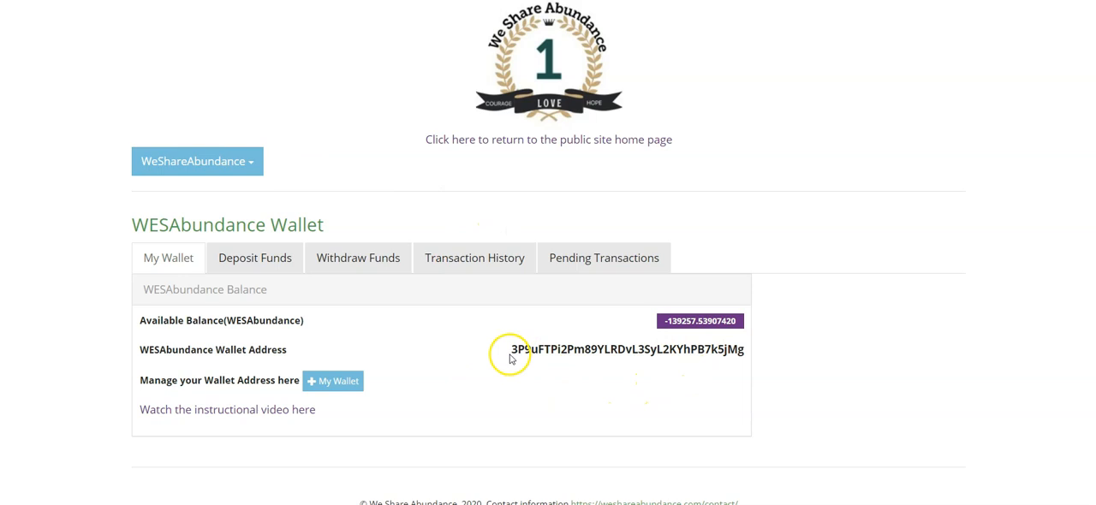
pyautogui.moveTo(530, 383)
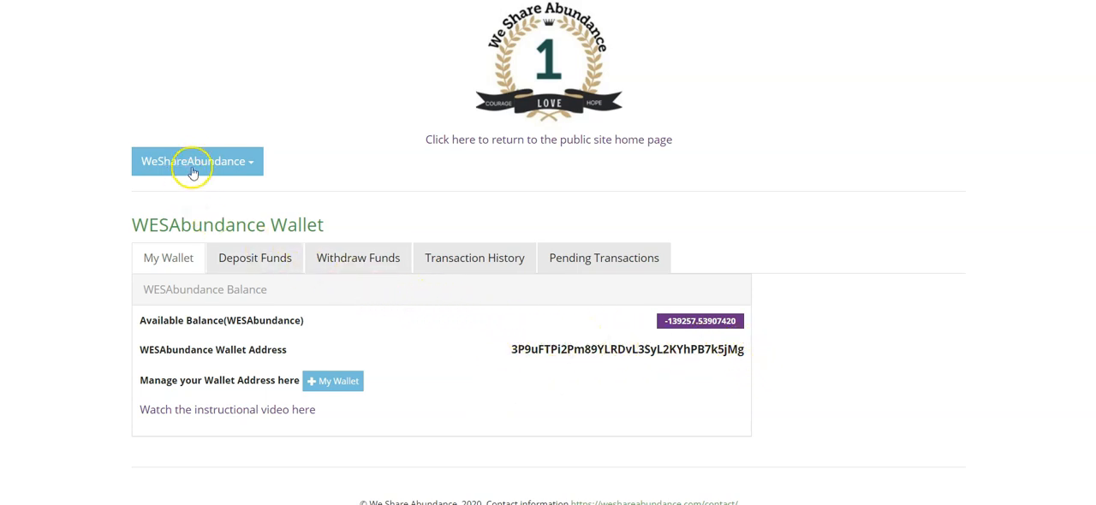
# Step: View the Secondary Pin settings via the WeShareAbundance dropdown, then reopen the dropdown
pyautogui.click(197, 161)
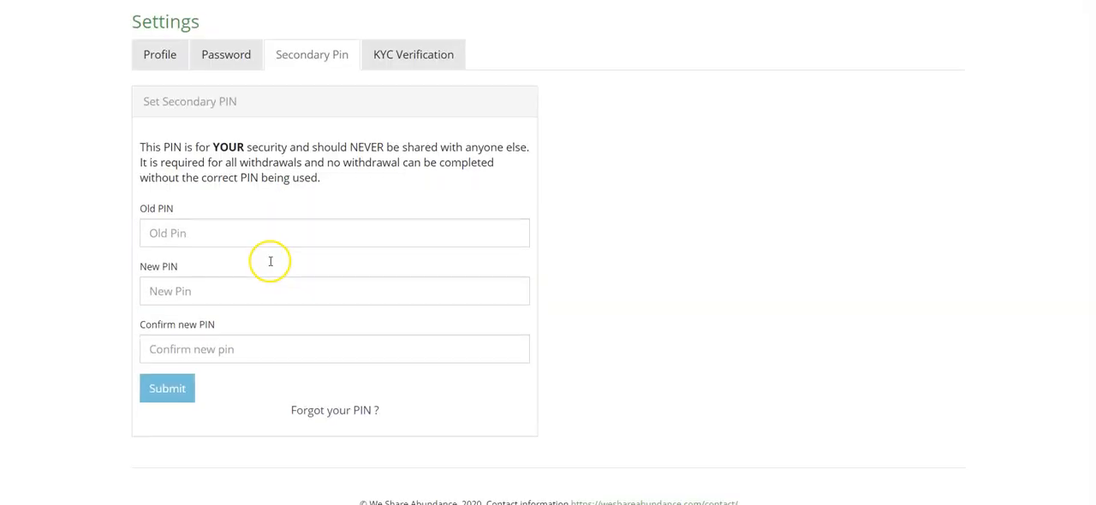
pyautogui.moveTo(332, 274)
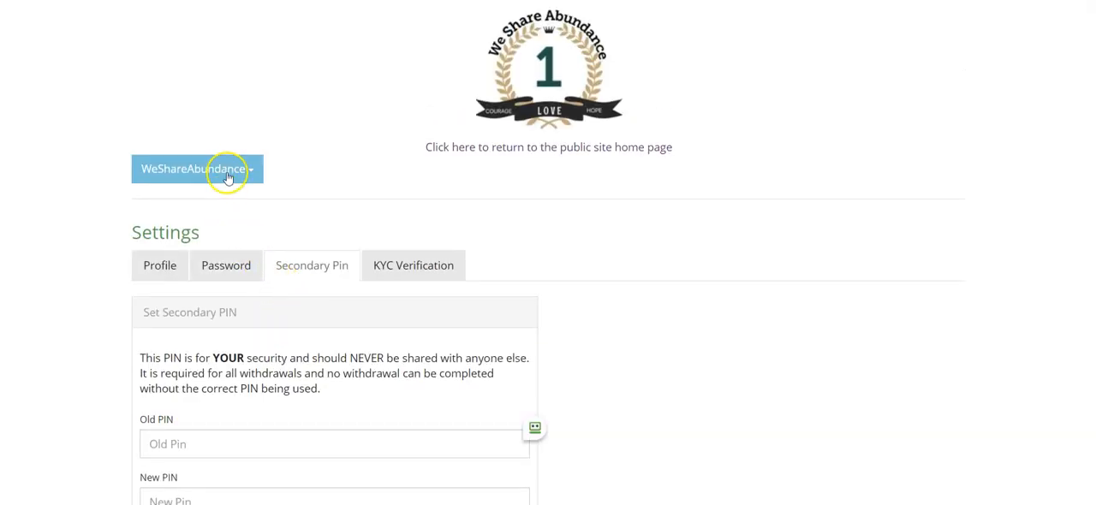
pyautogui.click(227, 169)
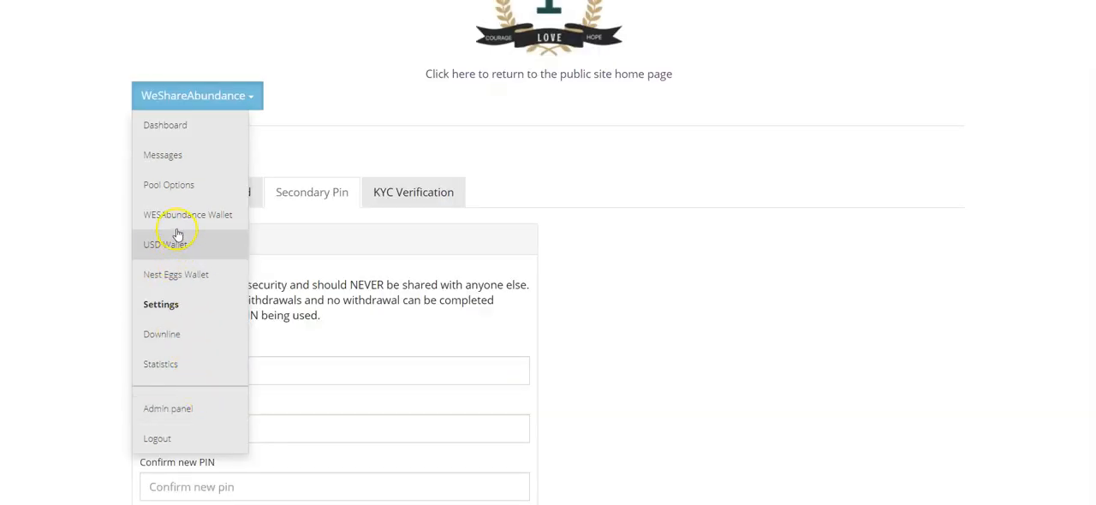
# Step: Go to the WESAbundance Wallet page and open the + My Wallet receive-code form
pyautogui.click(189, 215)
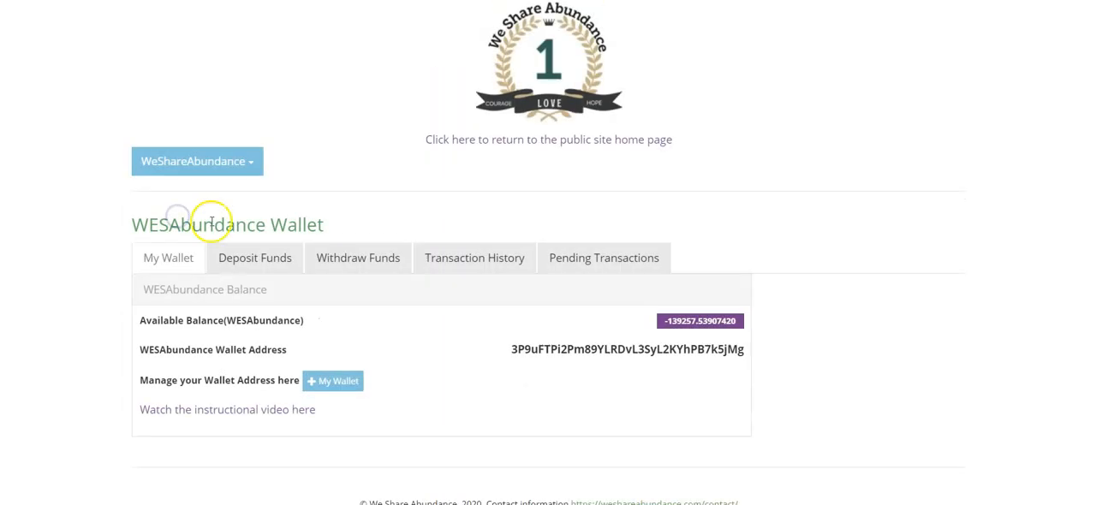
pyautogui.moveTo(324, 287)
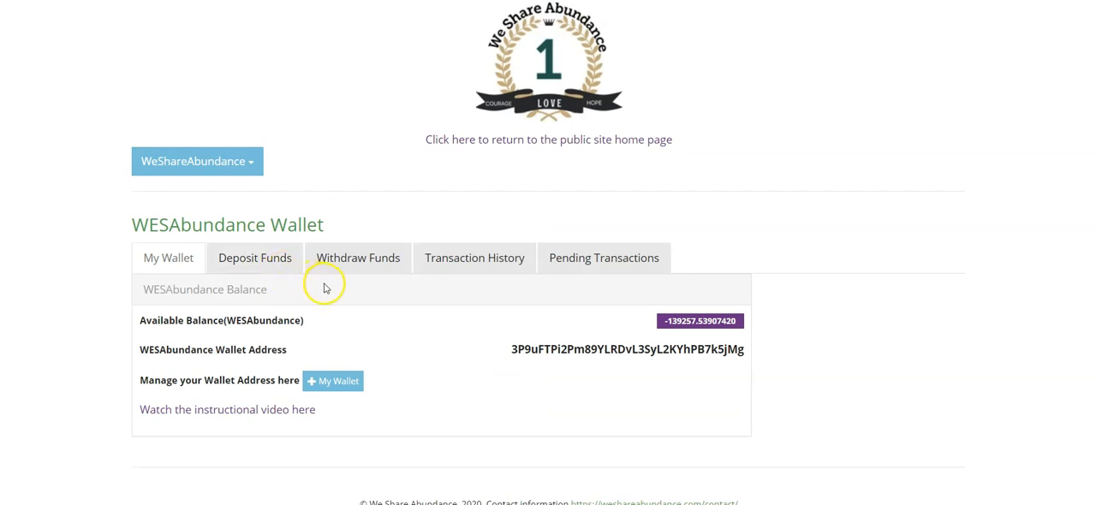
pyautogui.click(333, 380)
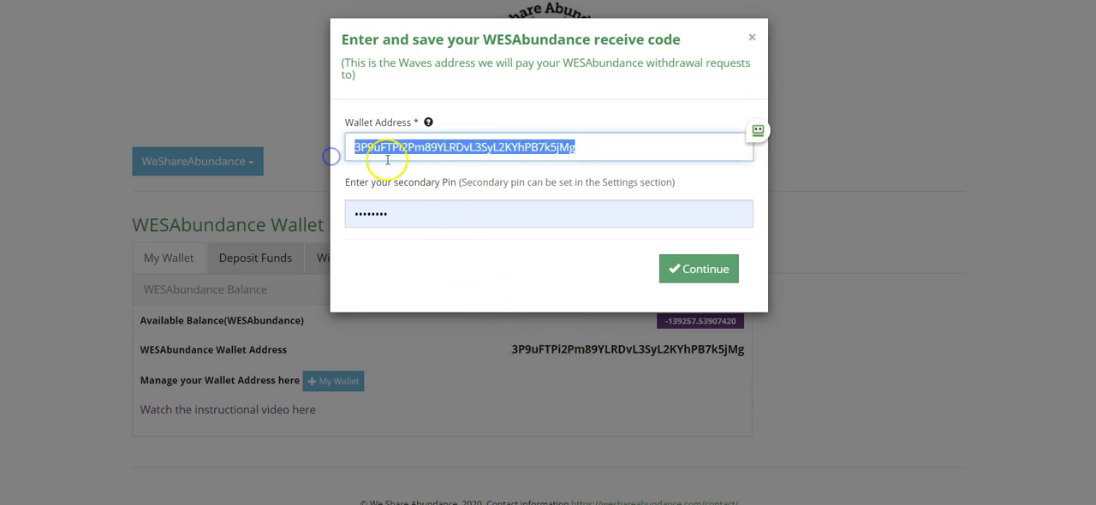
# Step: Paste the copied Waves address, re-enter the secondary PIN, and confirm the saved receive code
pyautogui.rightClick(386, 146)
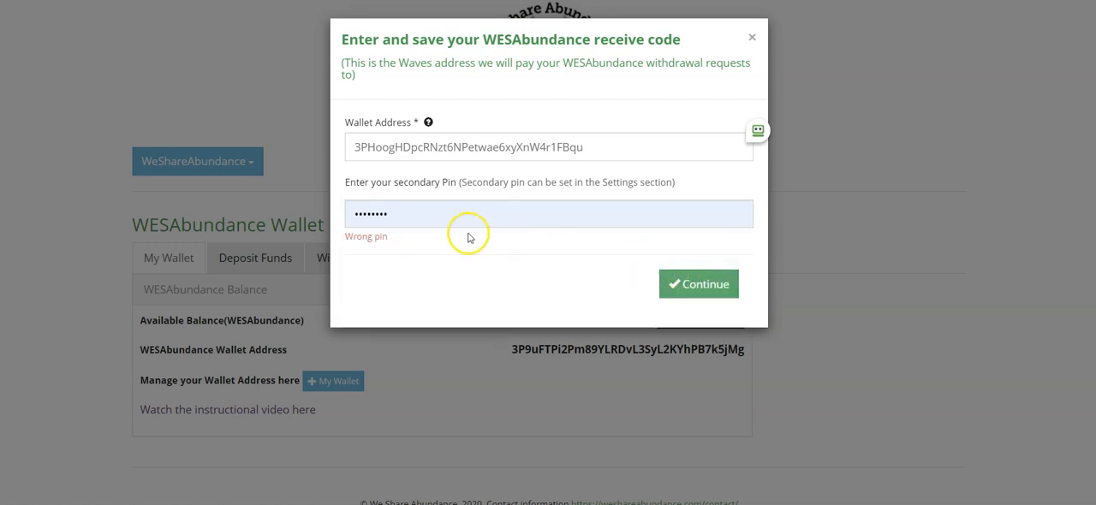
pyautogui.click(548, 214)
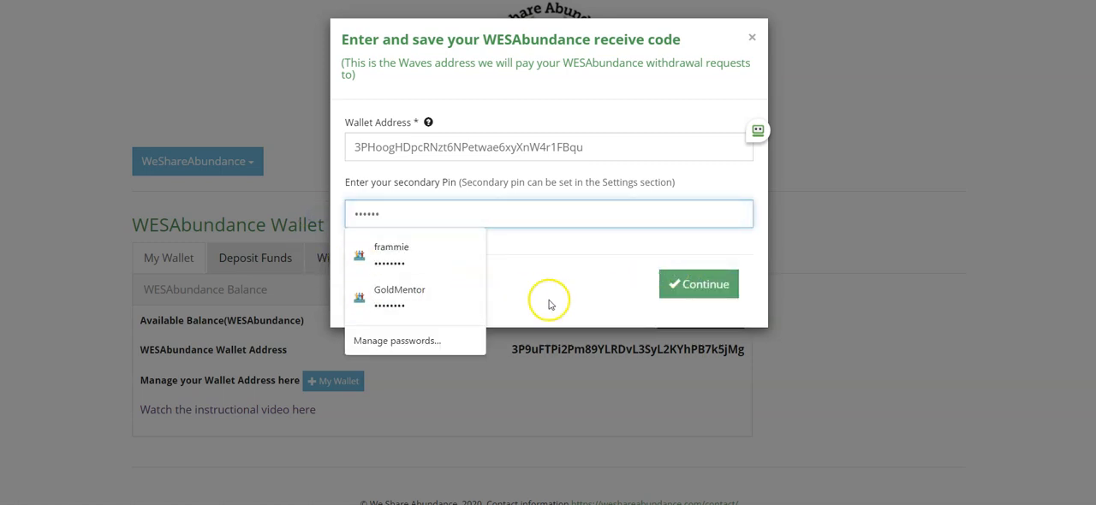
pyautogui.click(698, 283)
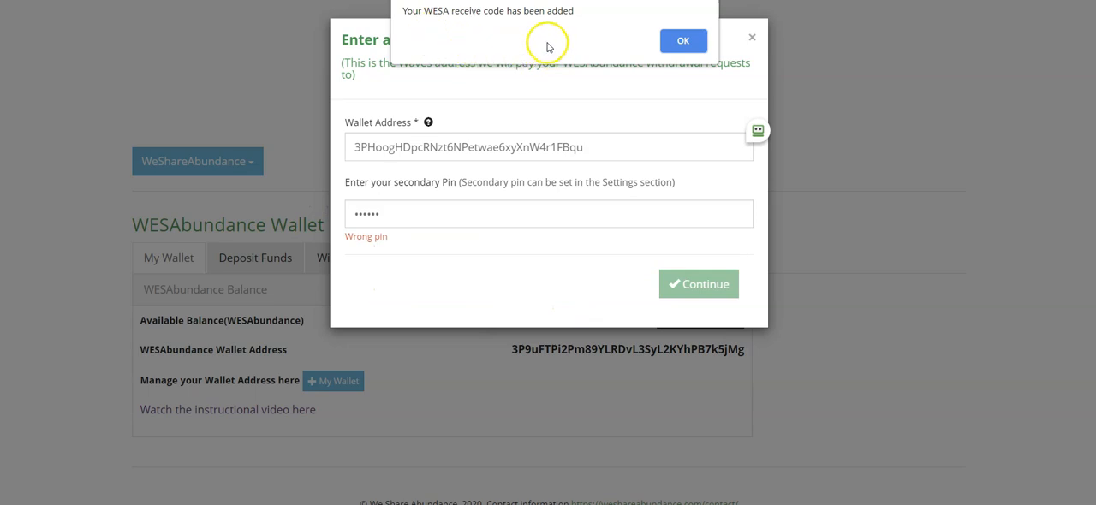
pyautogui.moveTo(565, 24)
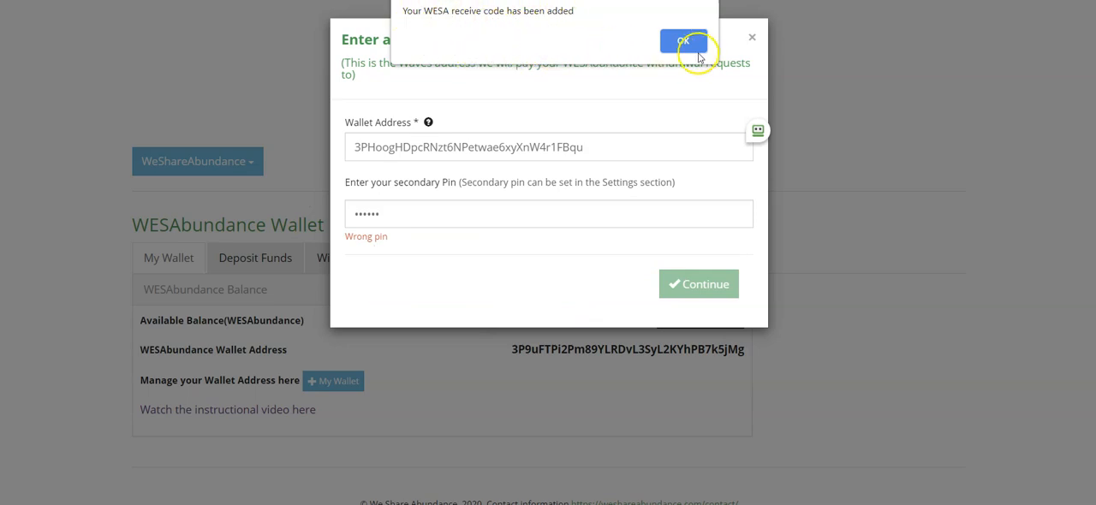
pyautogui.click(684, 40)
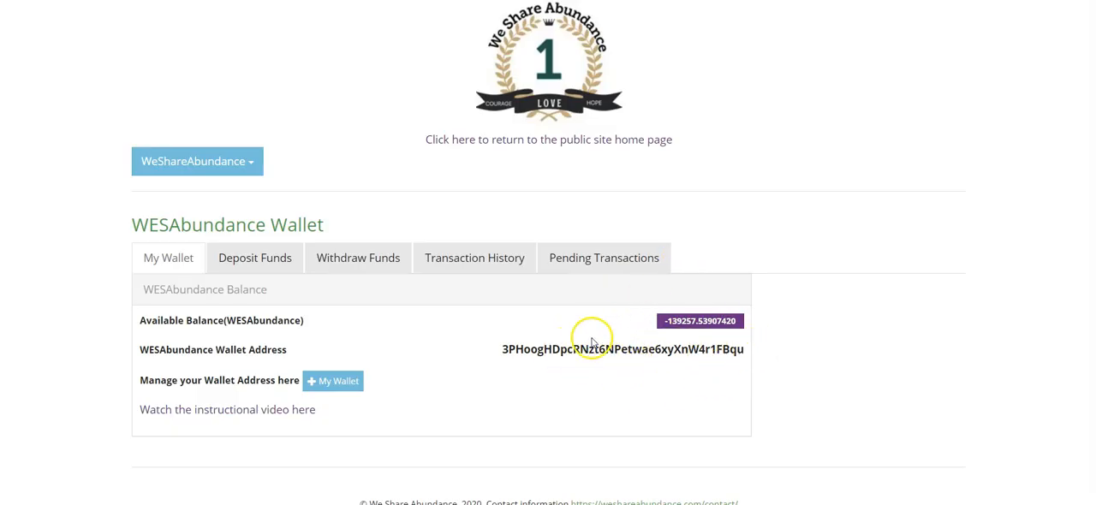
pyautogui.moveTo(610, 349)
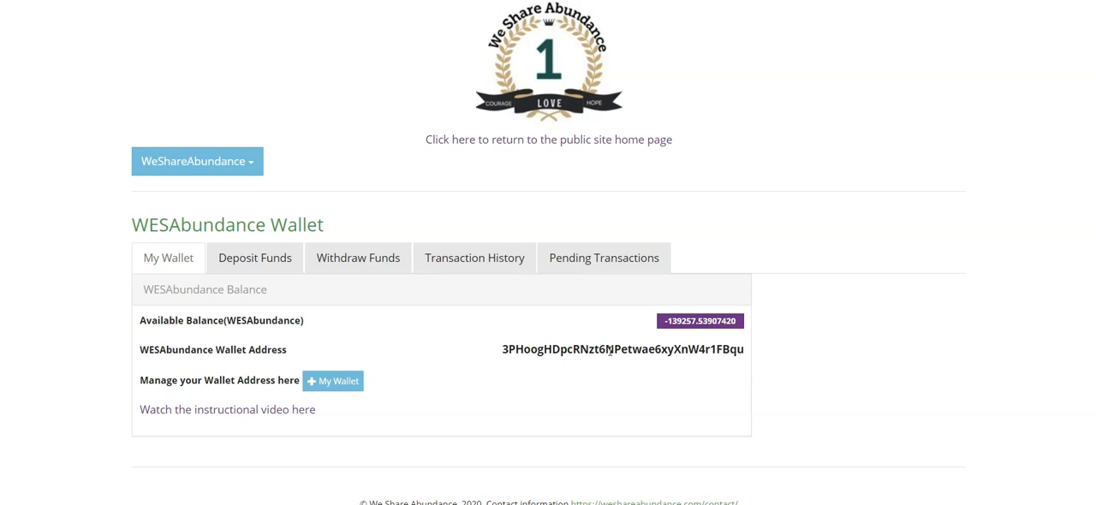
pyautogui.moveTo(603, 409)
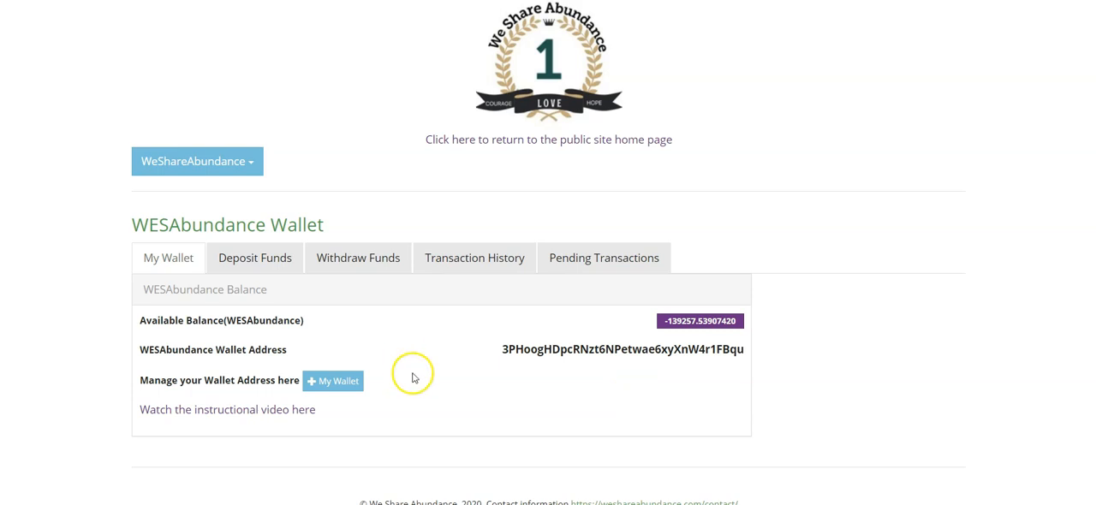
pyautogui.moveTo(374, 185)
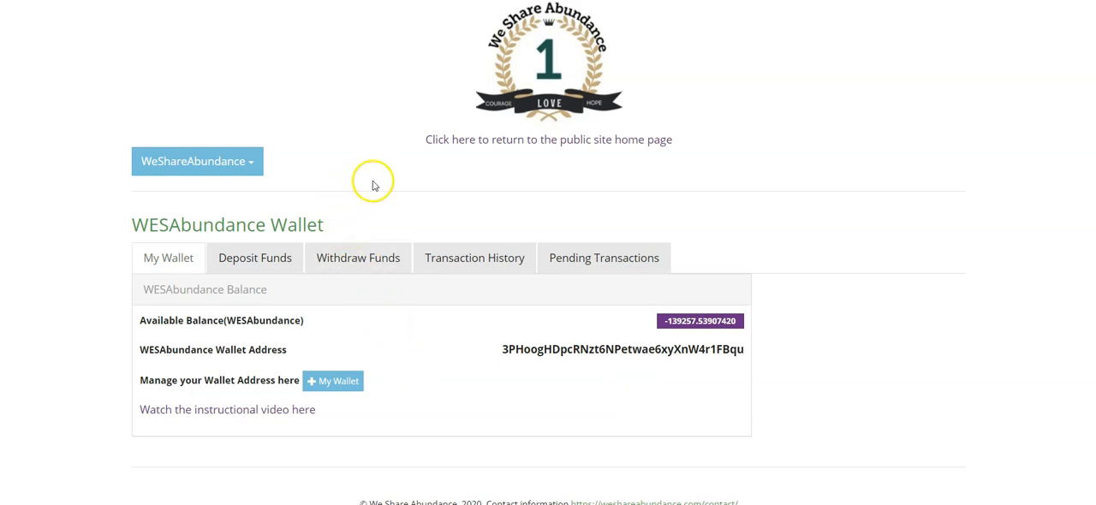
pyautogui.moveTo(319, 139)
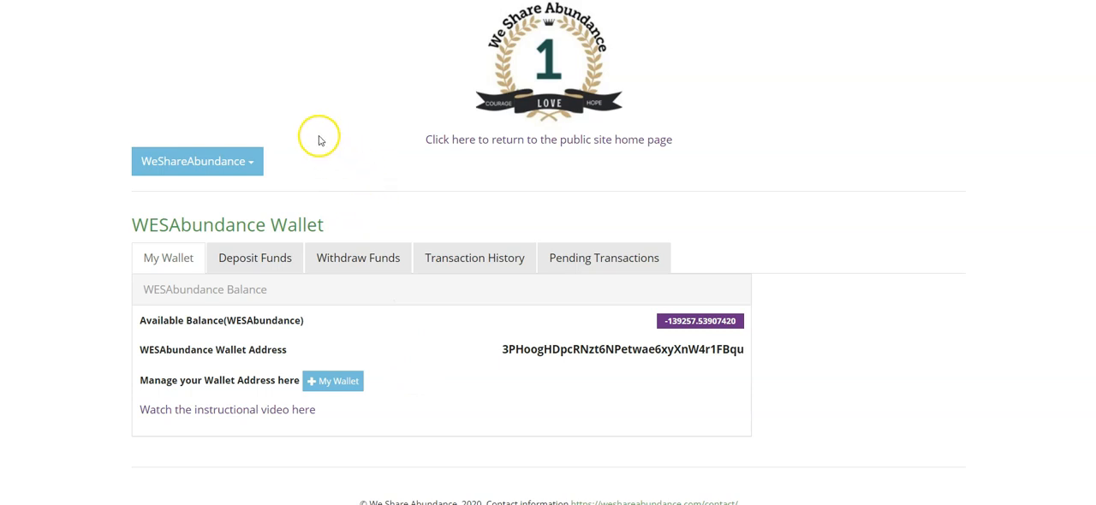